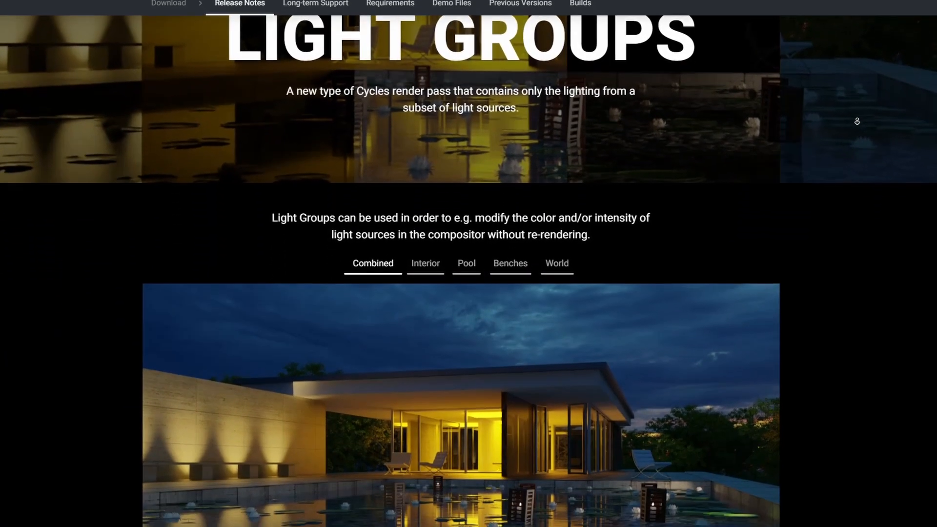
Scroll to Light Groups and view the walls and Benches light-group contributions individually.
scroll("down", 3)
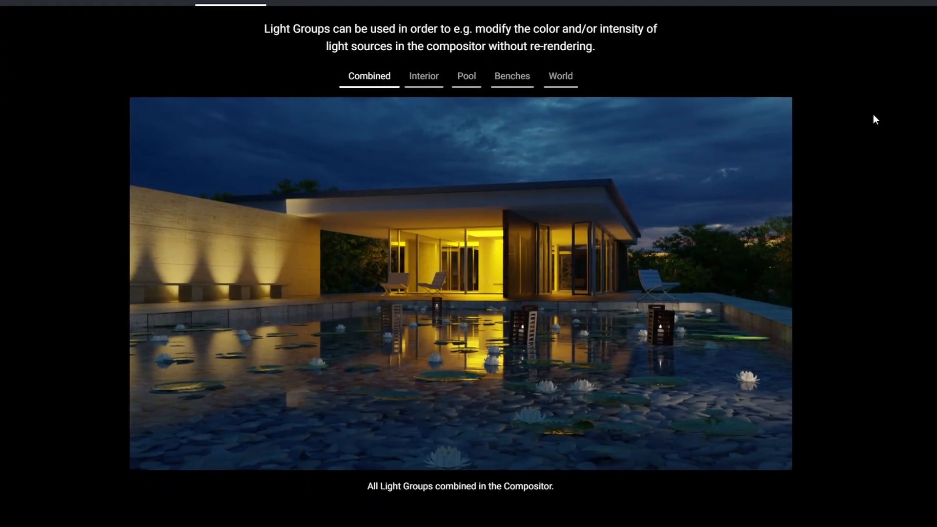
left_click(513, 76)
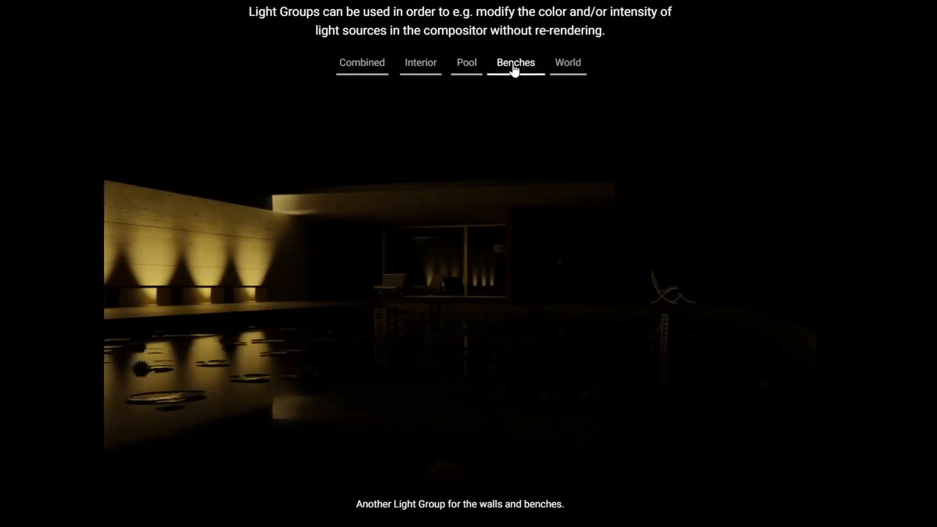
left_click(568, 62)
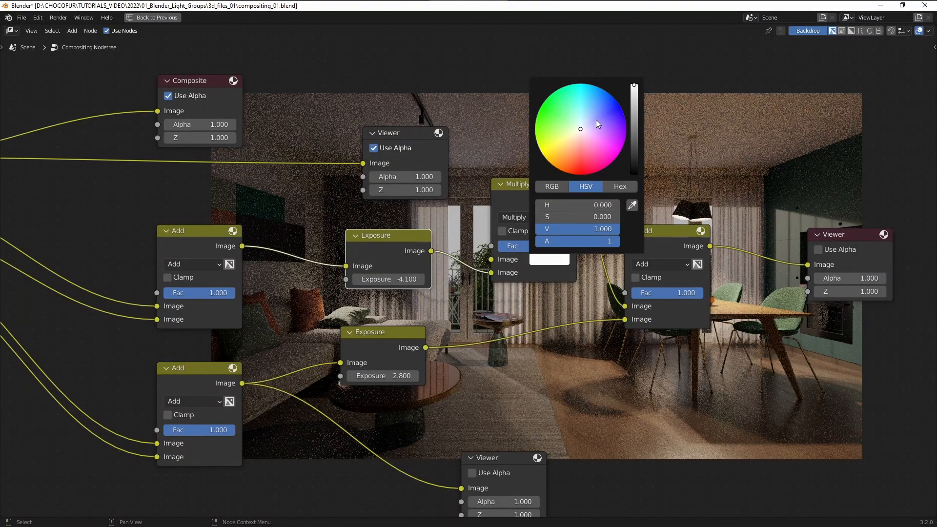
Open the Multiply tint node's color picker in the light-group compositor tree.
left_click(609, 97)
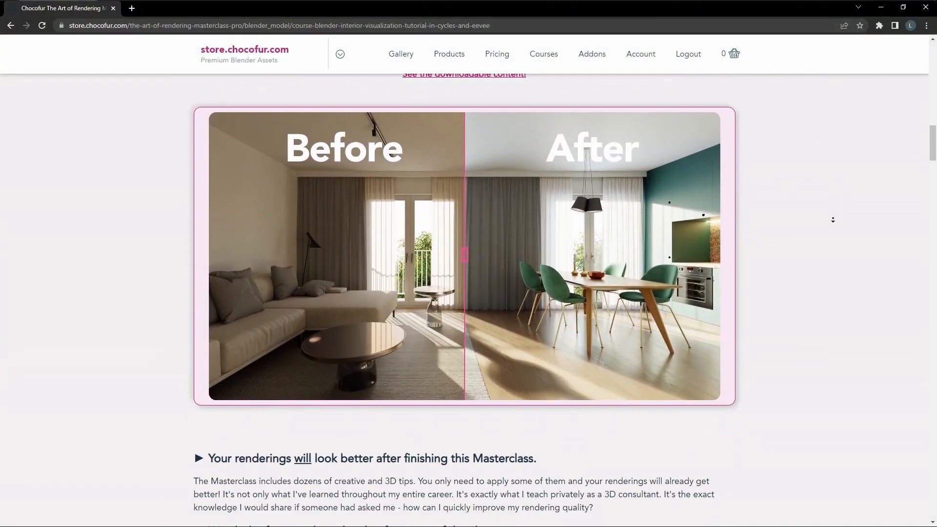
Scroll past the Before/After image down to the Chapter 05 sneak peek video.
scroll("down", 3)
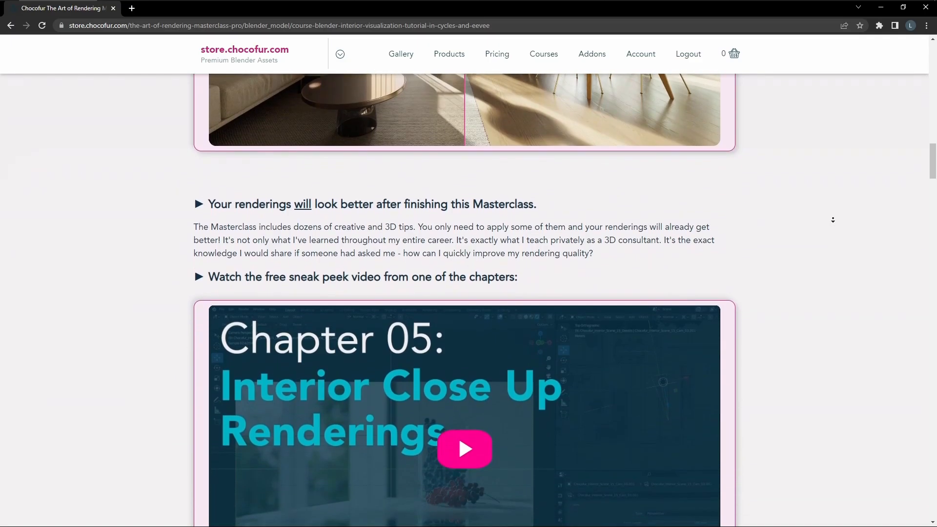
scroll("down", 3)
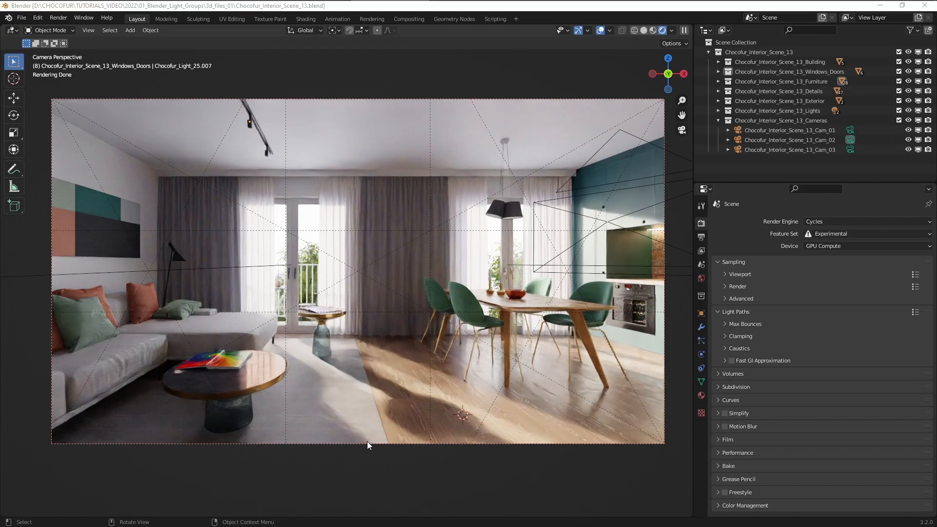
mouse_move(702, 251)
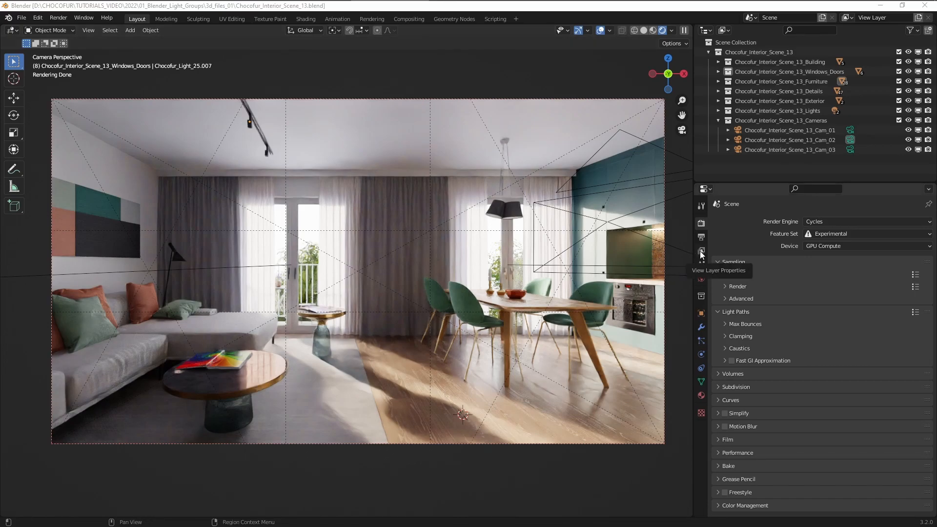
Reveal the View Layer's Light Groups list and add another light group.
left_click(701, 251)
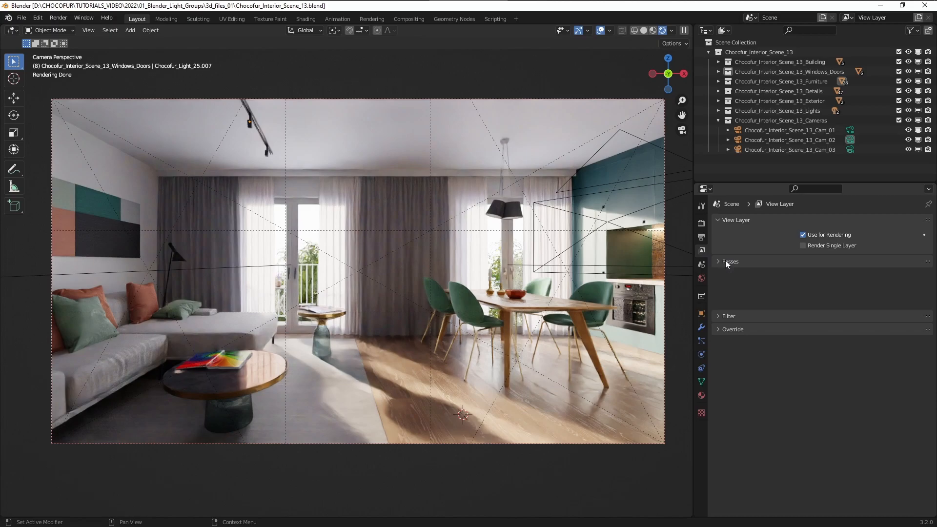
left_click(729, 262)
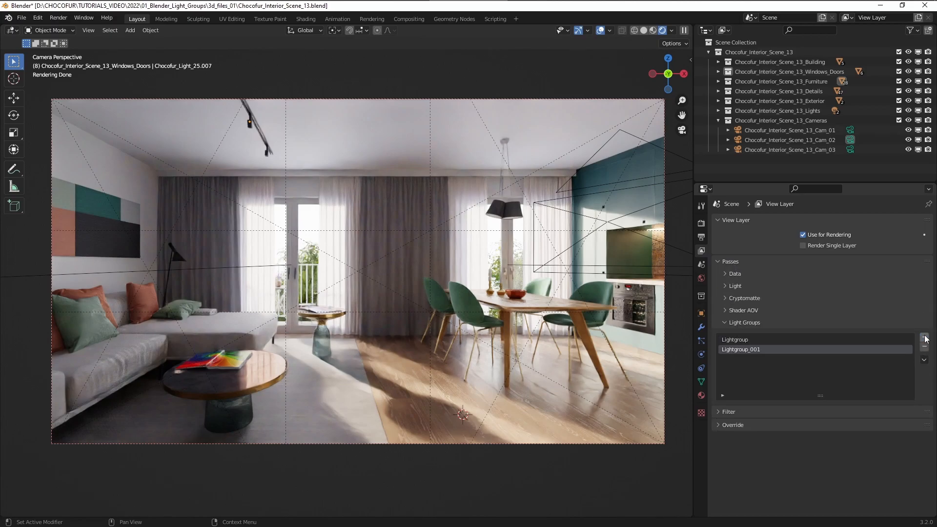
left_click(924, 337)
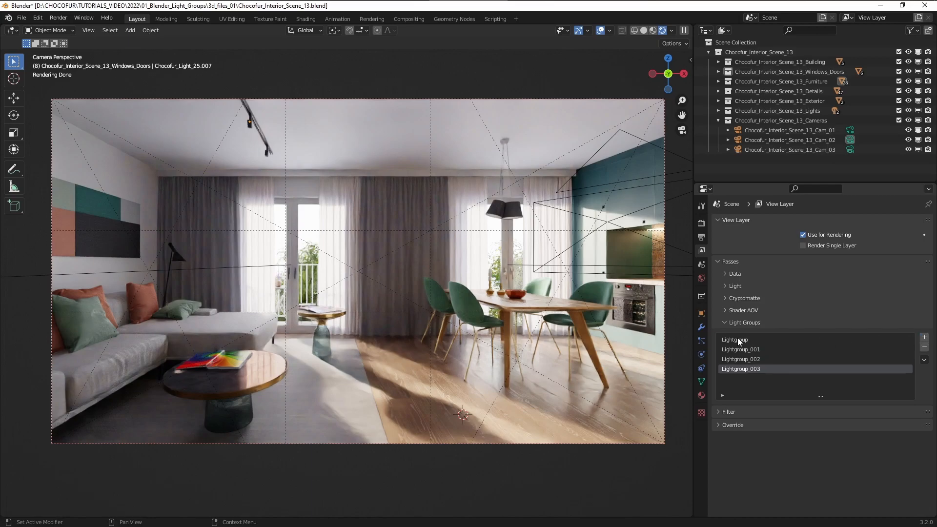
mouse_move(743, 345)
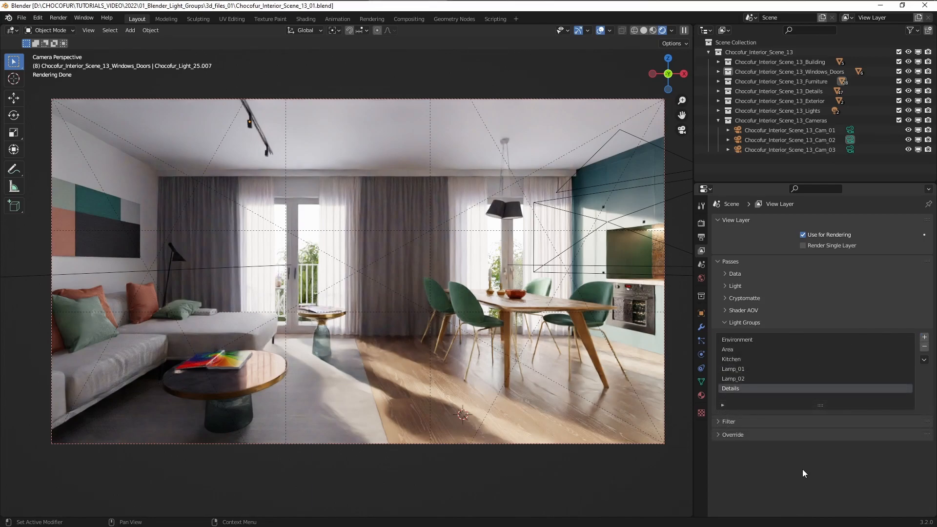
mouse_move(794, 452)
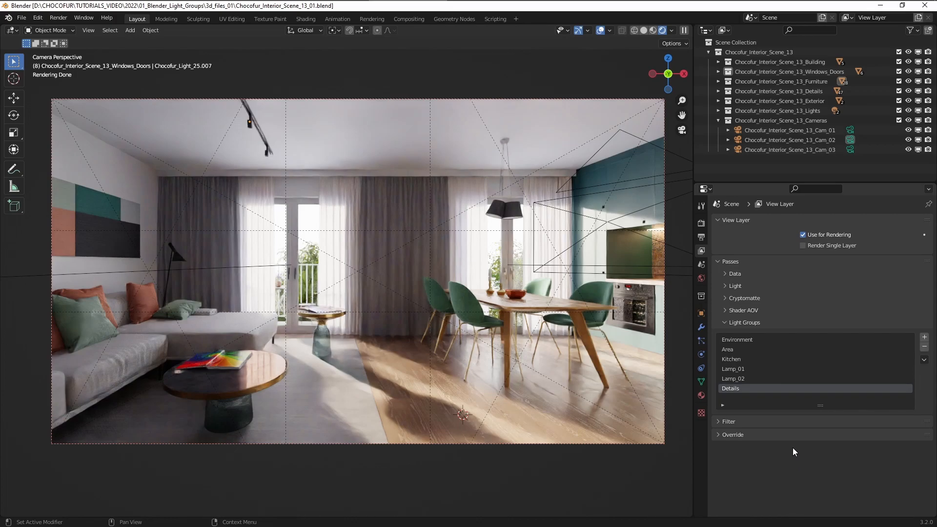
mouse_move(275, 248)
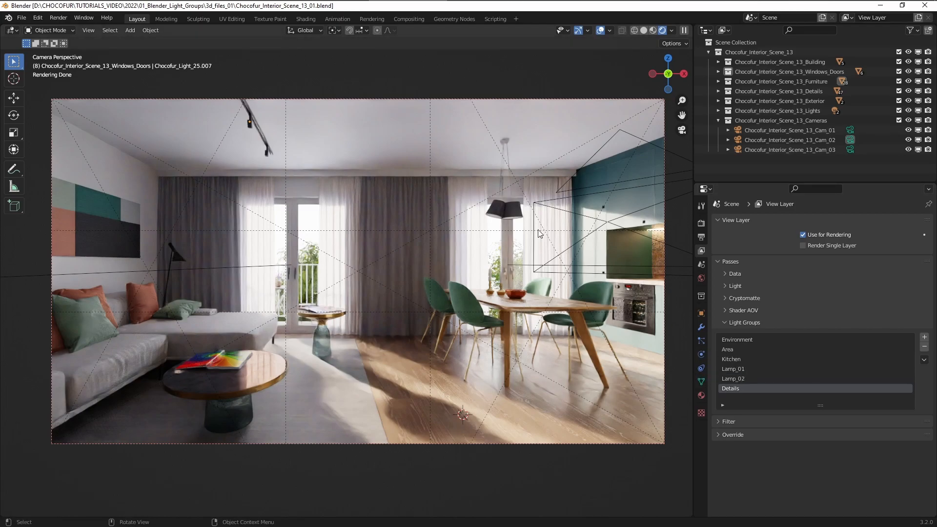
Assign the dining-table pendant lamp to the Lamp_01 light group, then select a kitchen accessory.
left_click(504, 212)
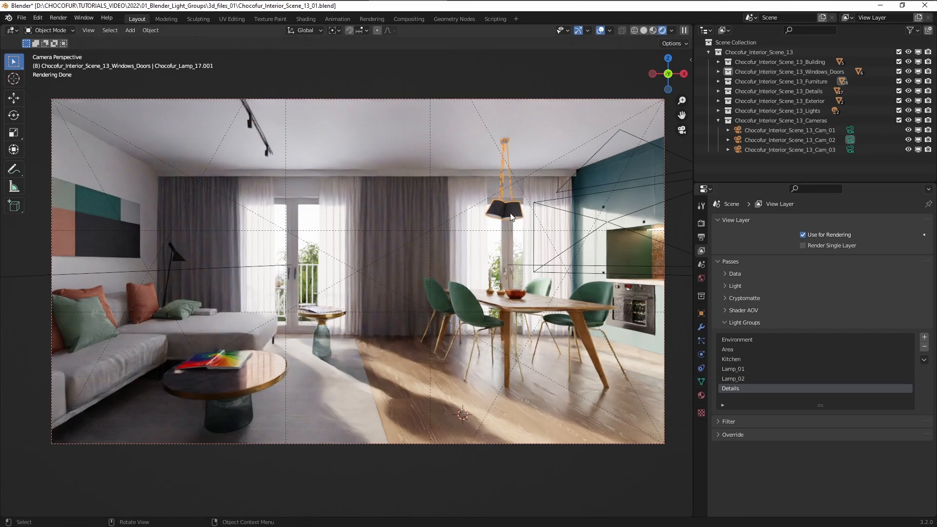
mouse_move(704, 316)
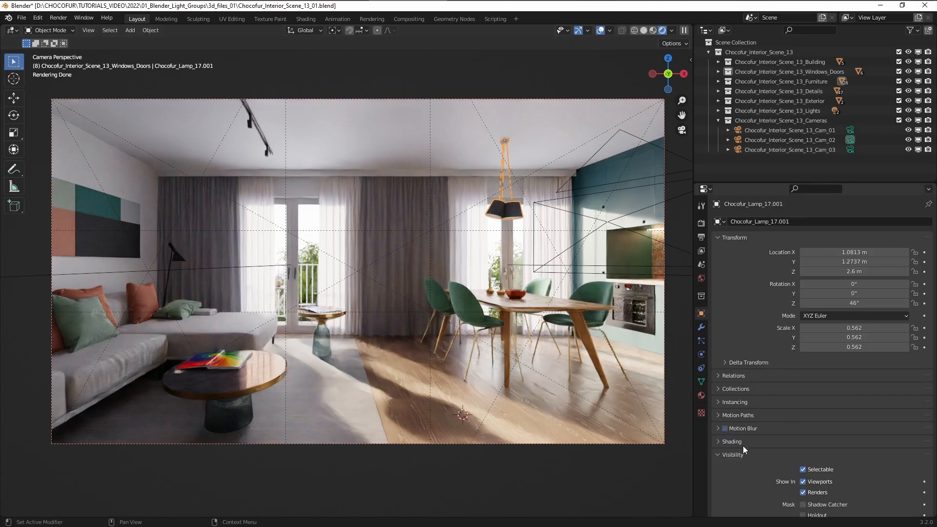
left_click(731, 441)
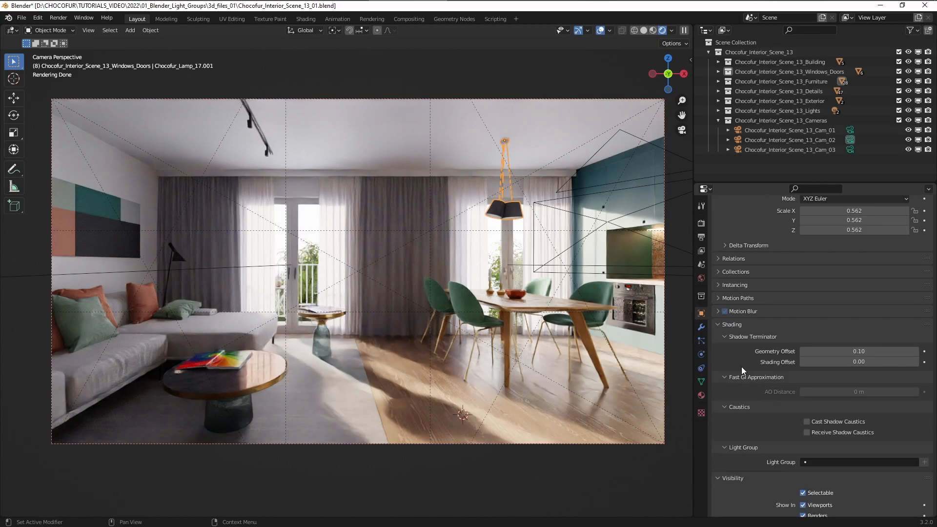
mouse_move(781, 456)
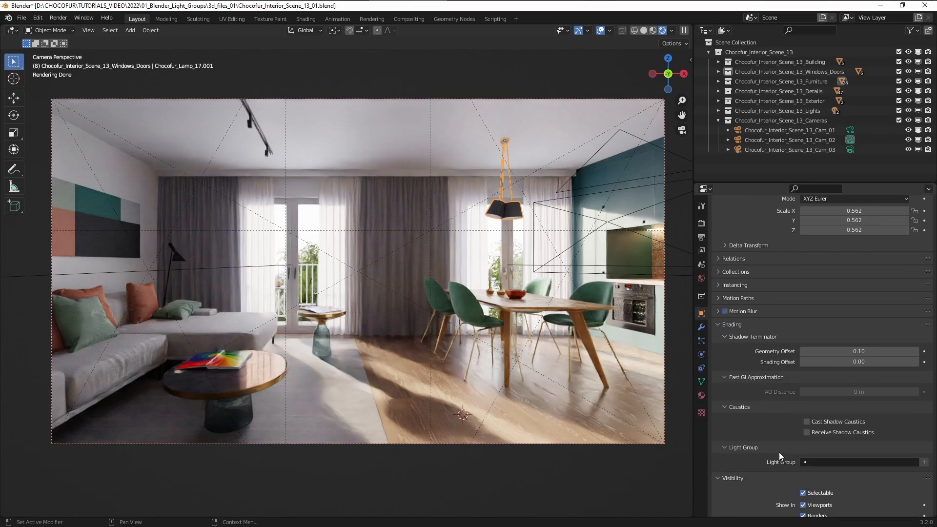
left_click(861, 462)
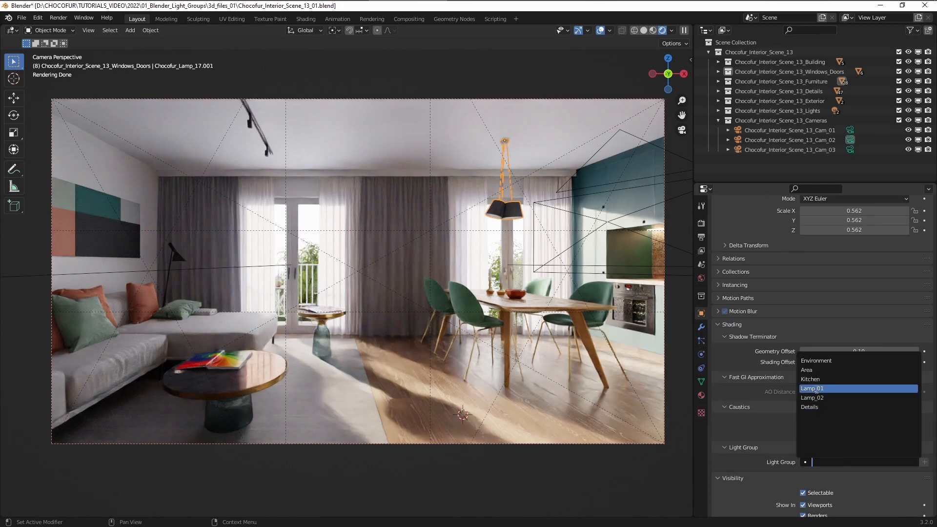
left_click(812, 388)
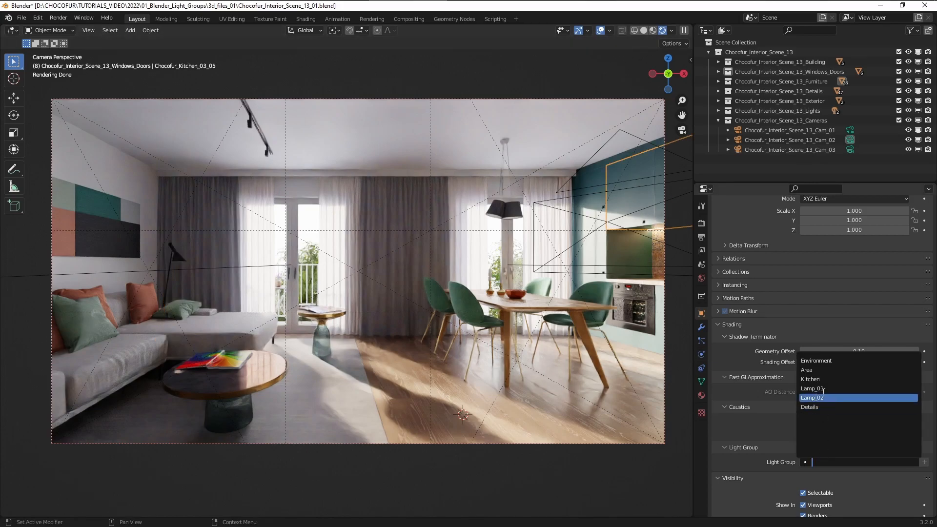
left_click(810, 379)
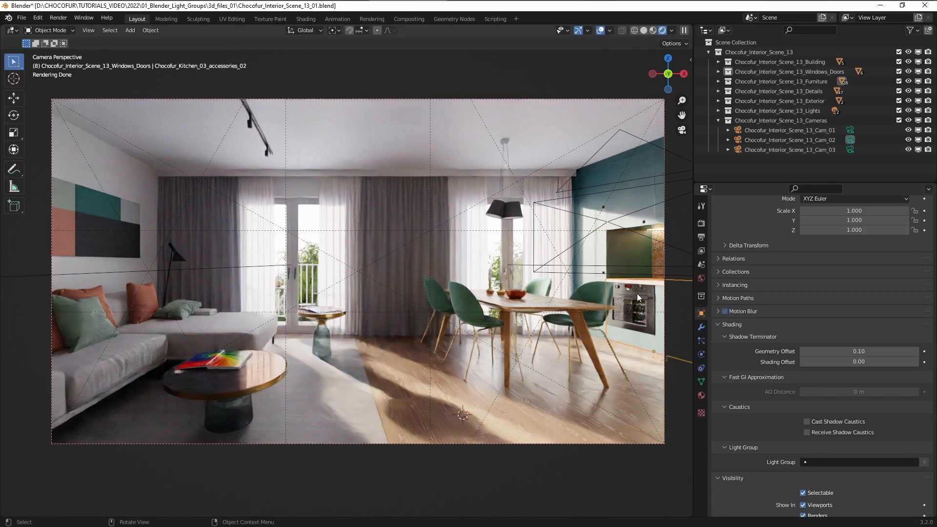
mouse_move(837, 471)
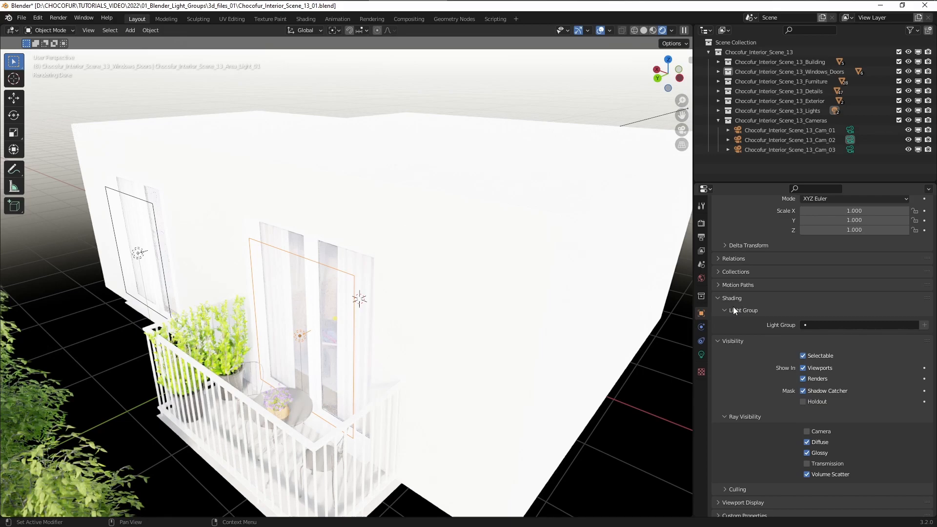
Check the area light's Light Group field, then expand World Settings to reach the world's Light Group.
left_click(860, 324)
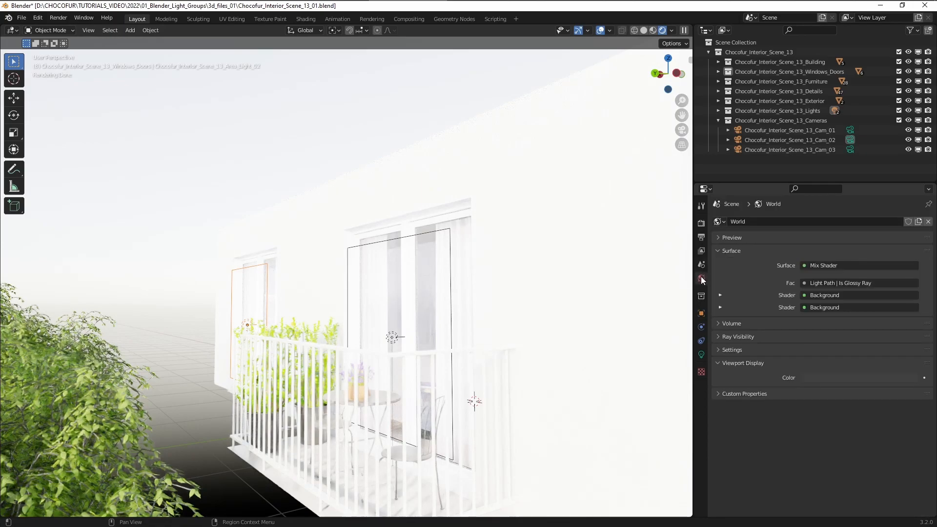
left_click(731, 349)
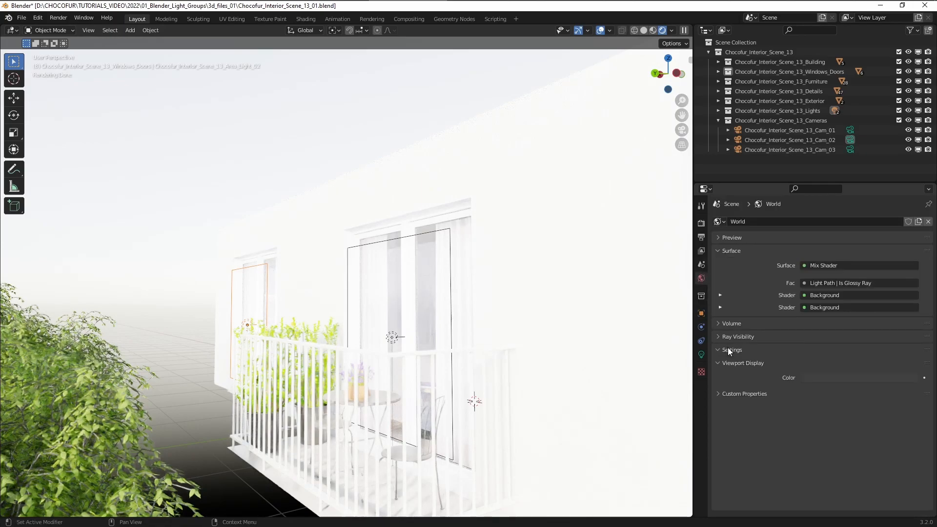
left_click(731, 349)
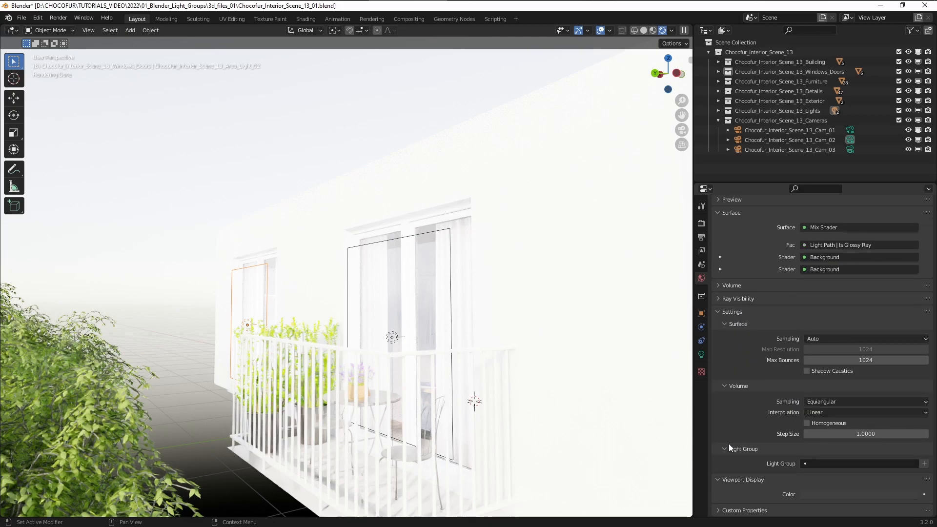
left_click(861, 463)
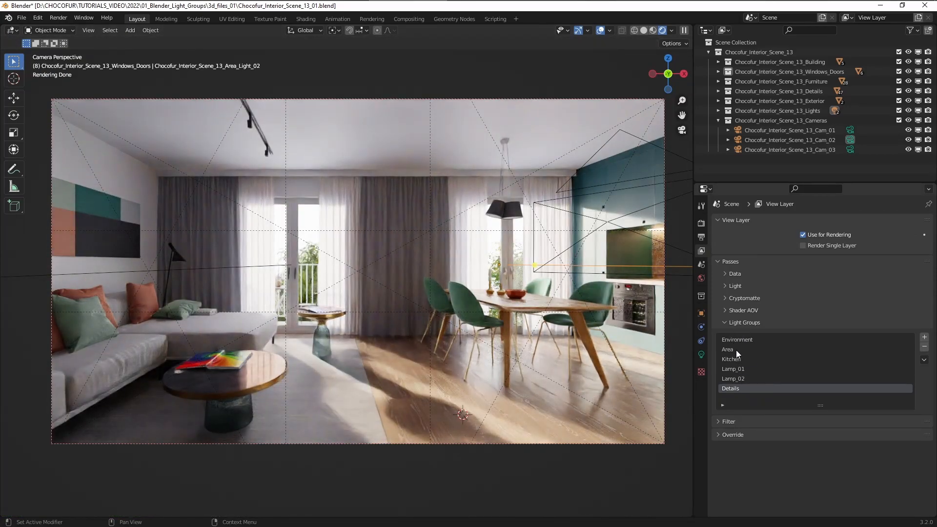
Show the Render properties: Cycles, Experimental feature set, GPU Compute device.
left_click(499, 205)
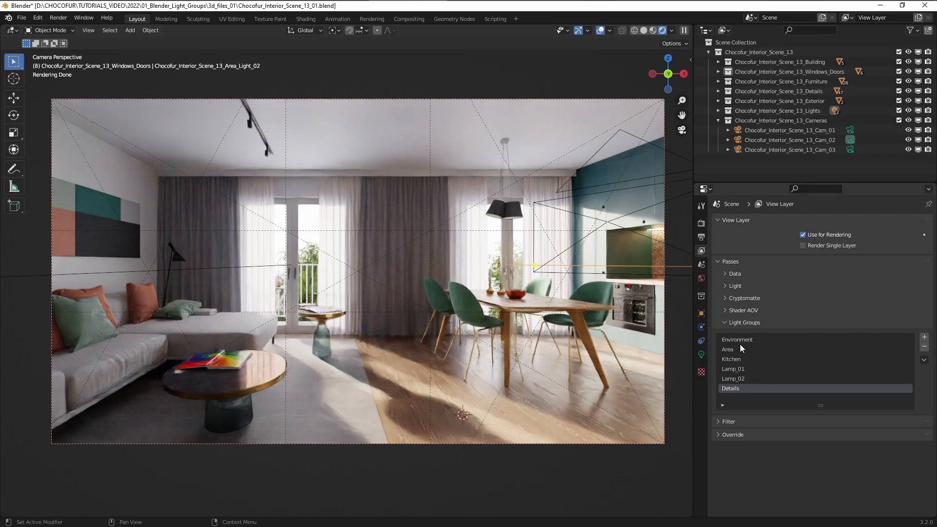
mouse_move(739, 345)
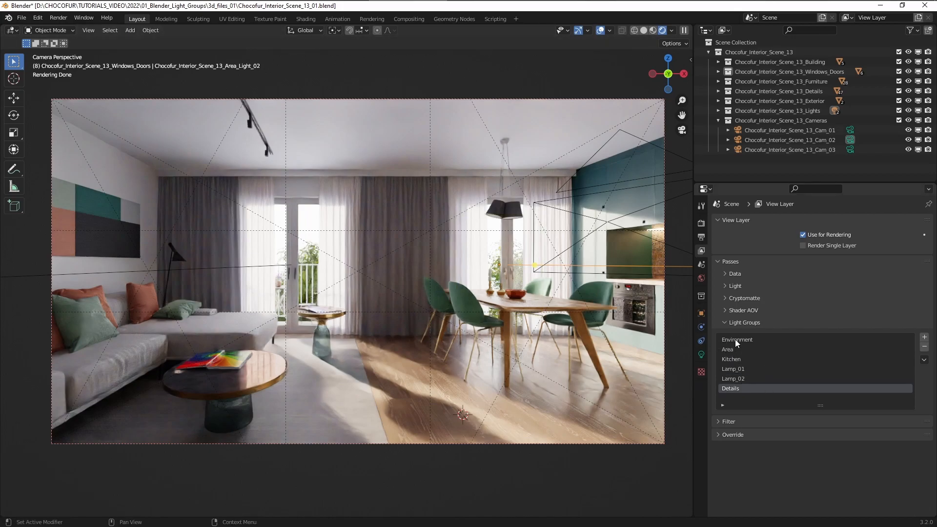
mouse_move(748, 378)
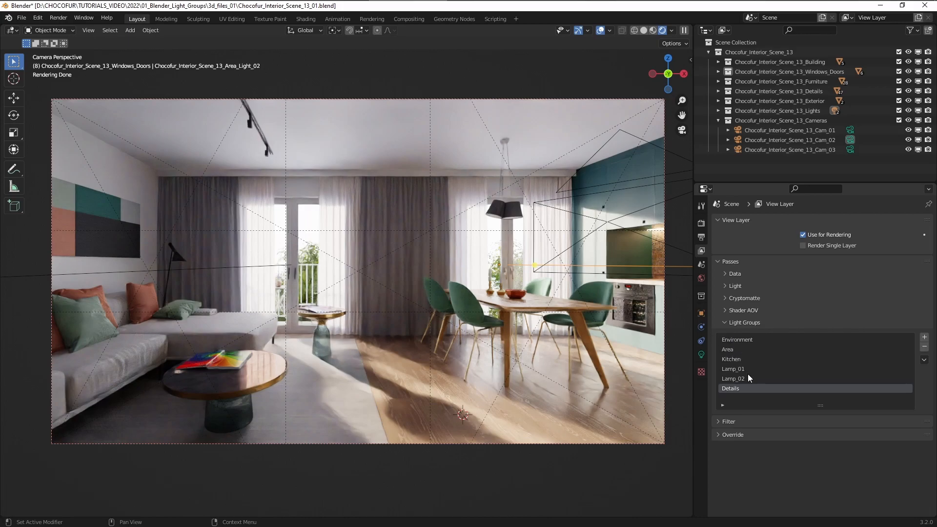
left_click(701, 222)
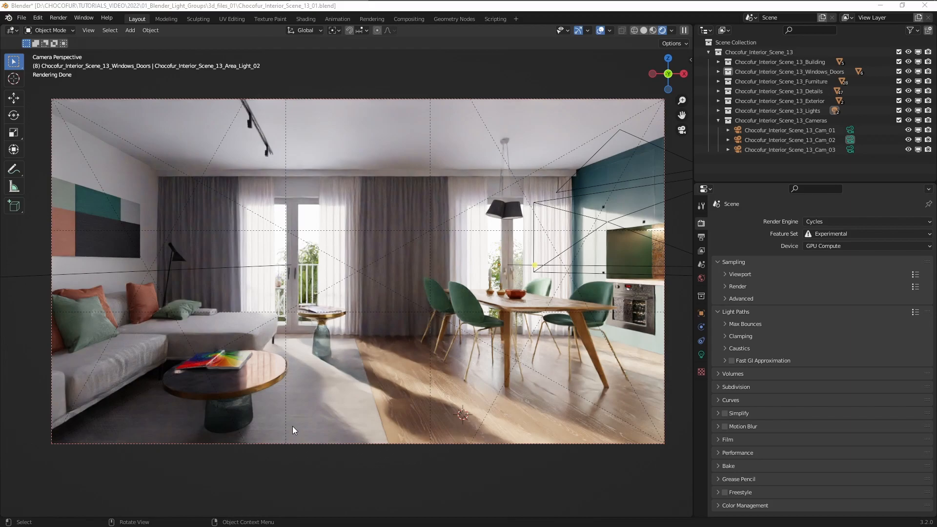
mouse_move(357, 321)
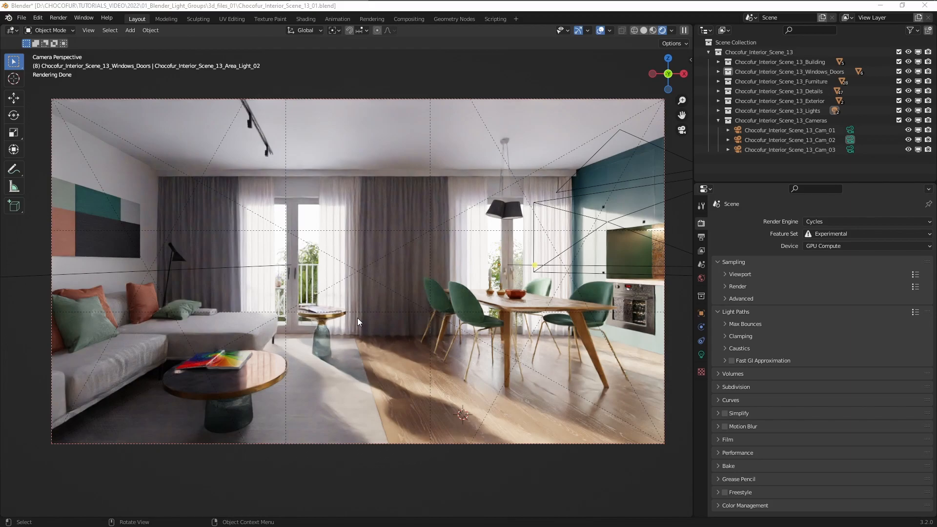
mouse_move(400, 92)
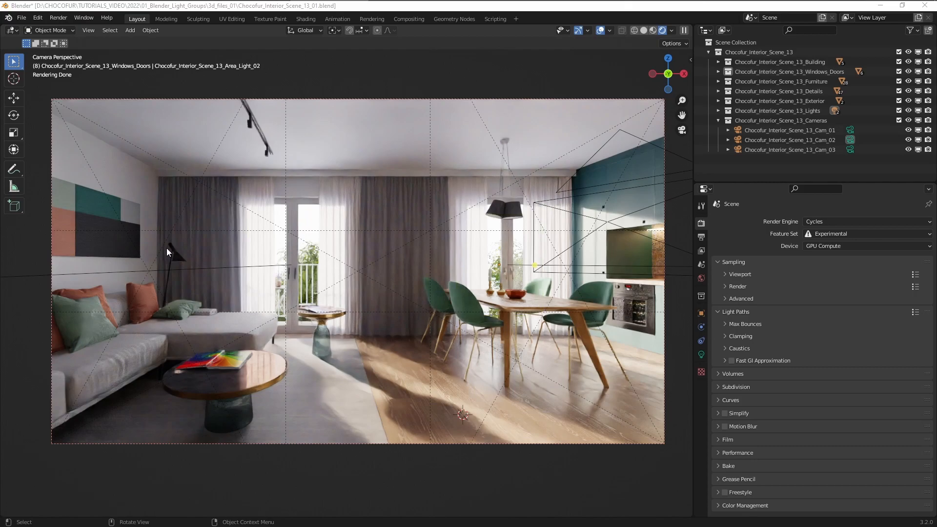
mouse_move(174, 249)
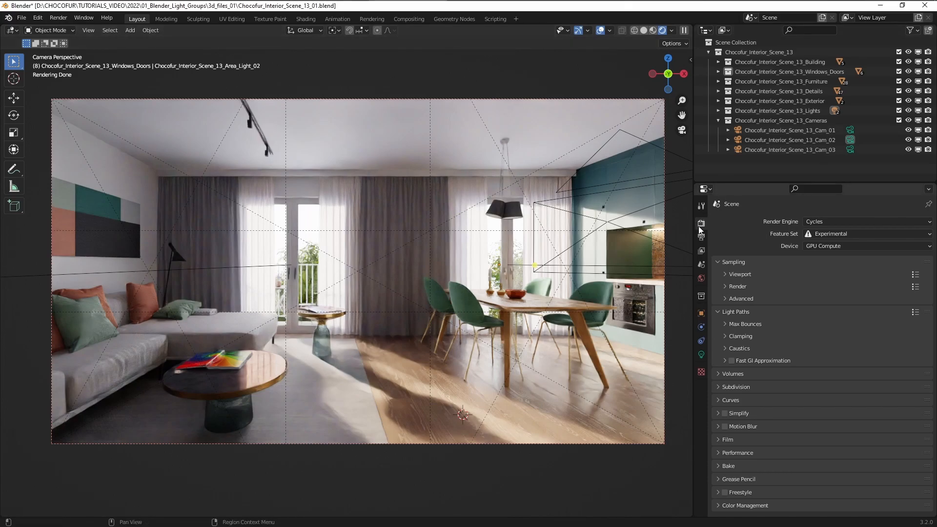
mouse_move(702, 251)
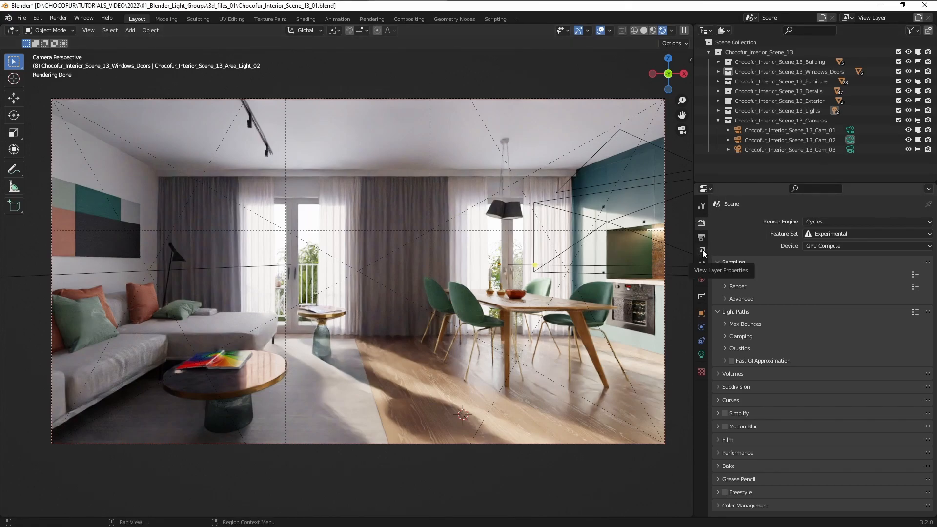
Enable the Denoising Data pass under the View Layer's Data passes.
left_click(702, 251)
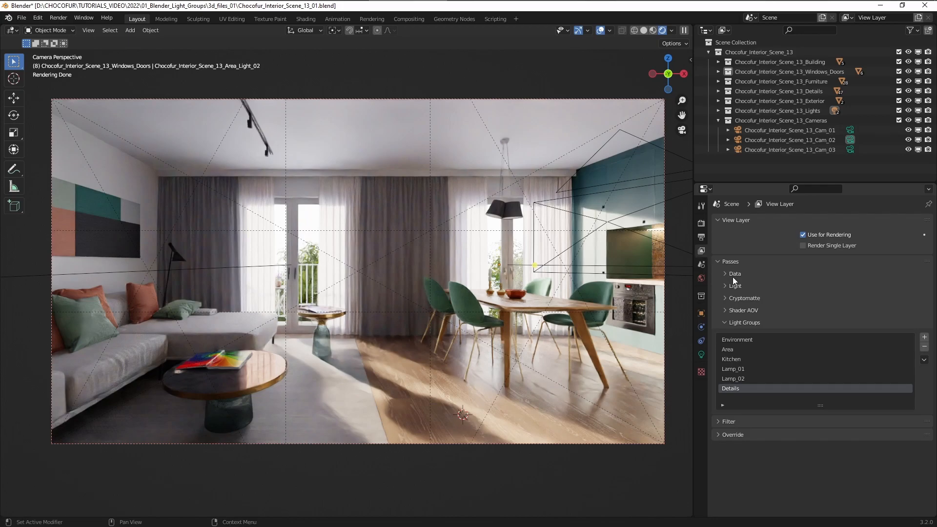
left_click(734, 273)
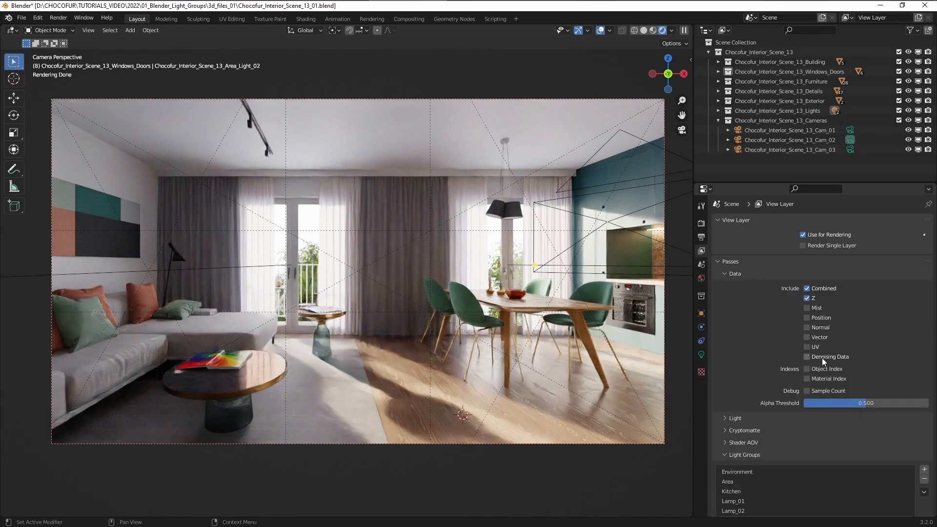
mouse_move(807, 358)
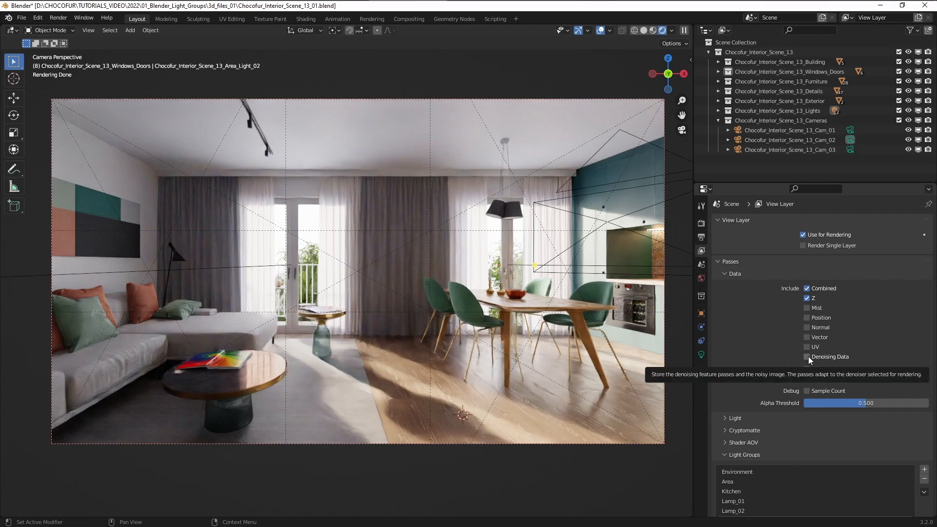
left_click(807, 357)
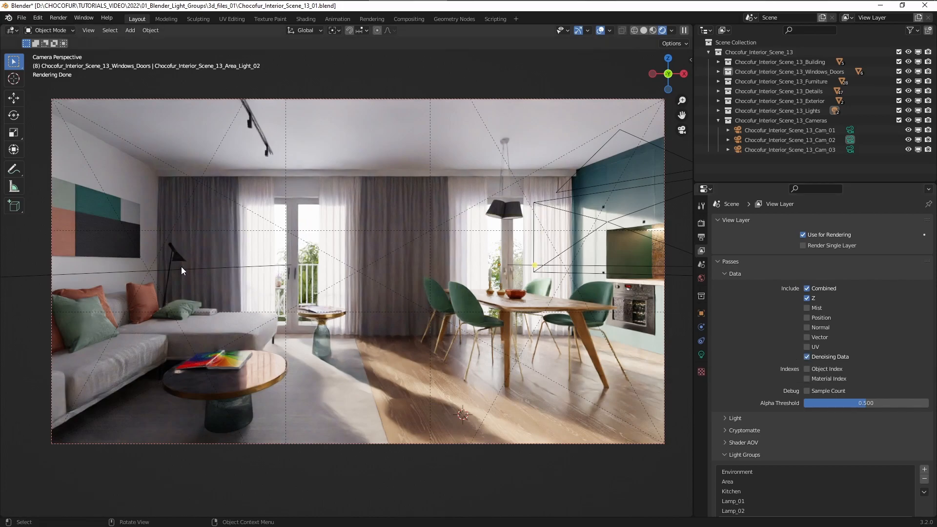
mouse_move(187, 261)
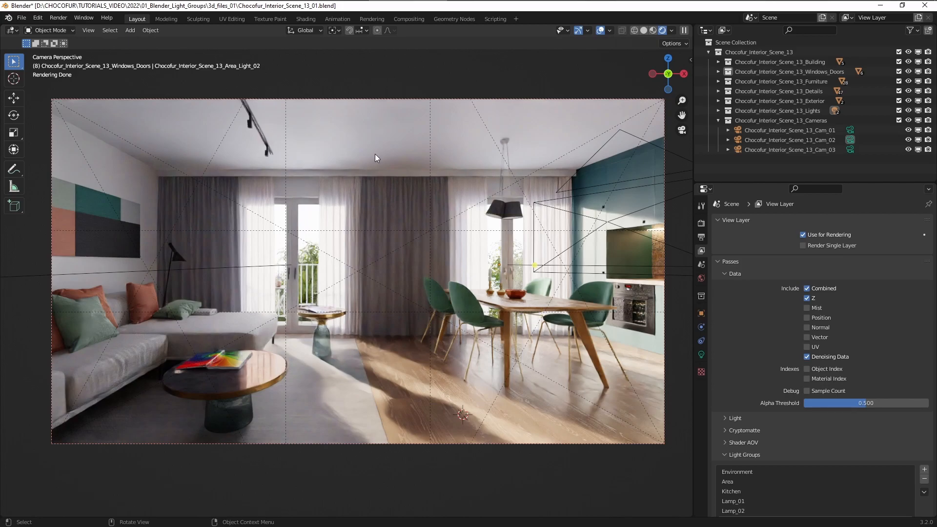
mouse_move(513, 346)
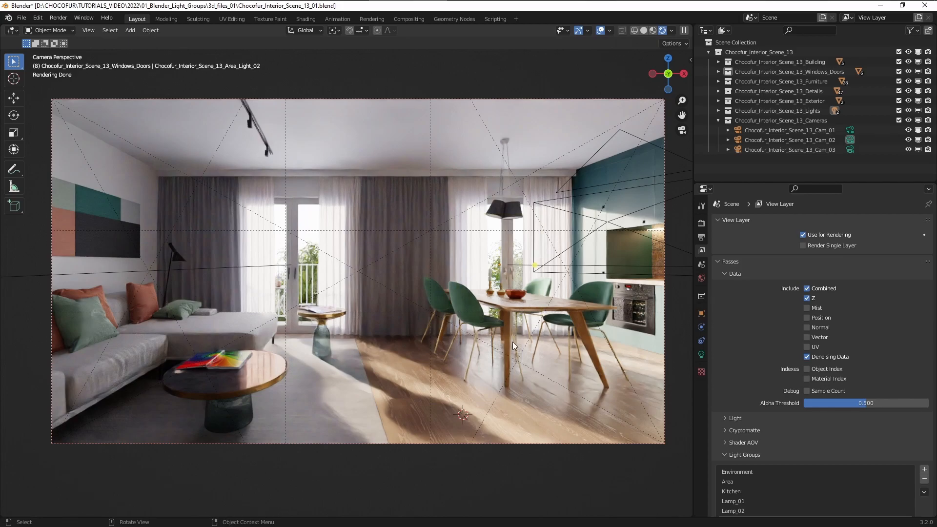
mouse_move(697, 327)
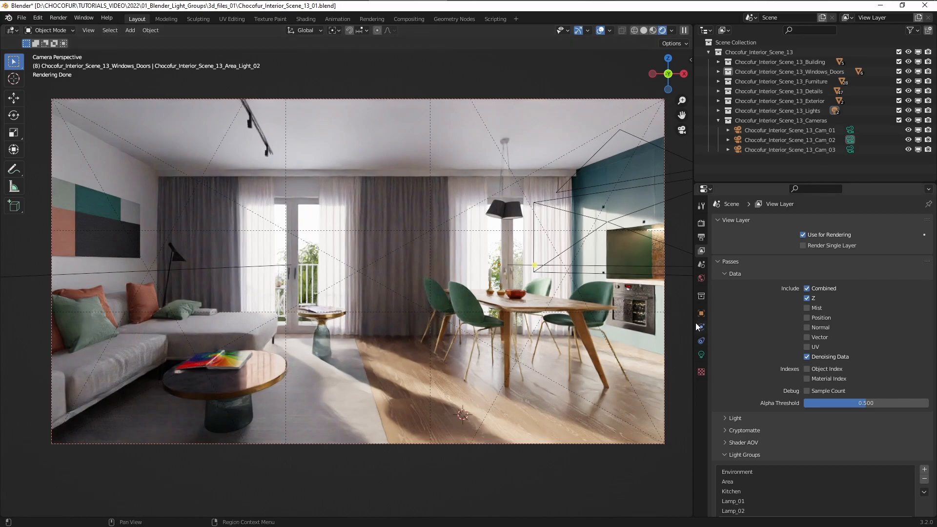
mouse_move(562, 300)
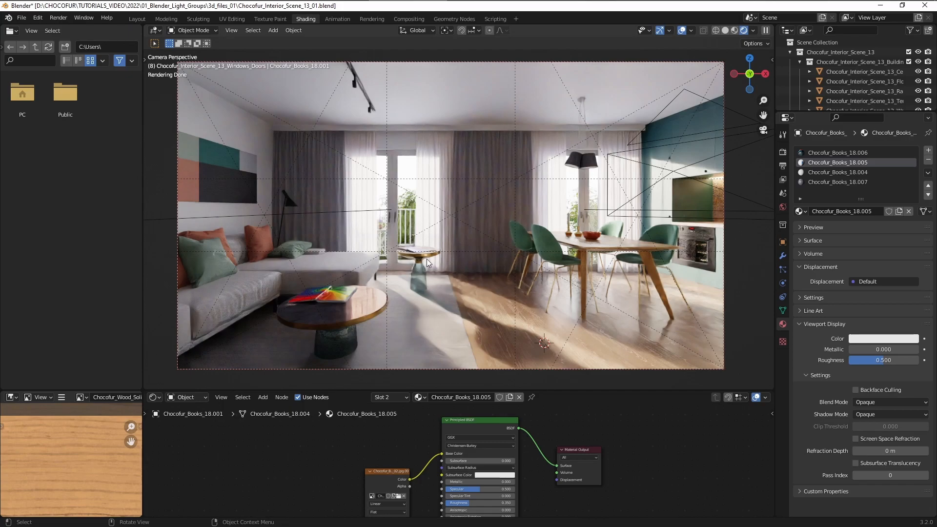
mouse_move(535, 244)
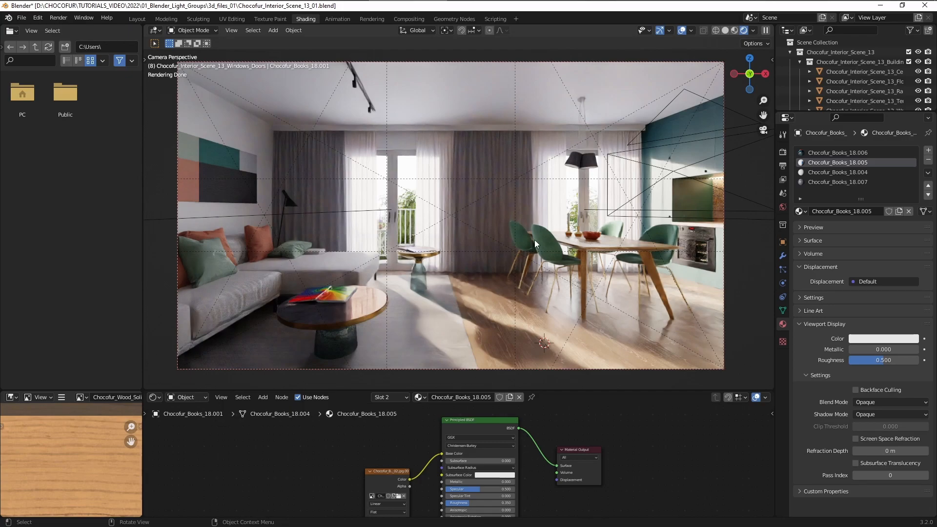
mouse_move(482, 100)
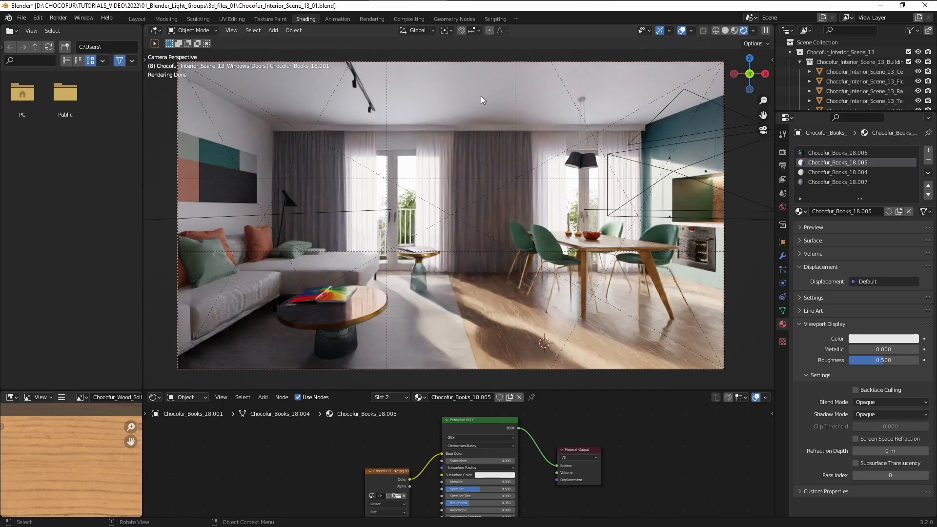
mouse_move(274, 203)
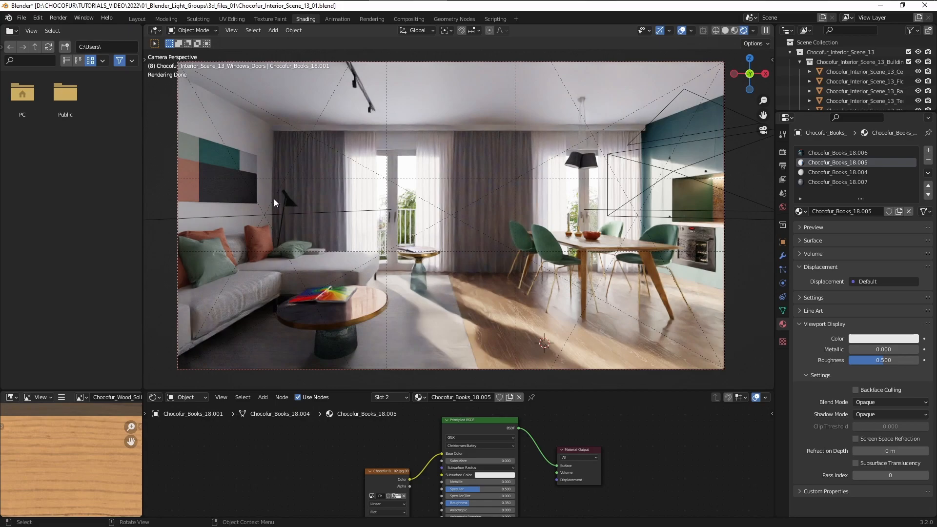
mouse_move(544, 264)
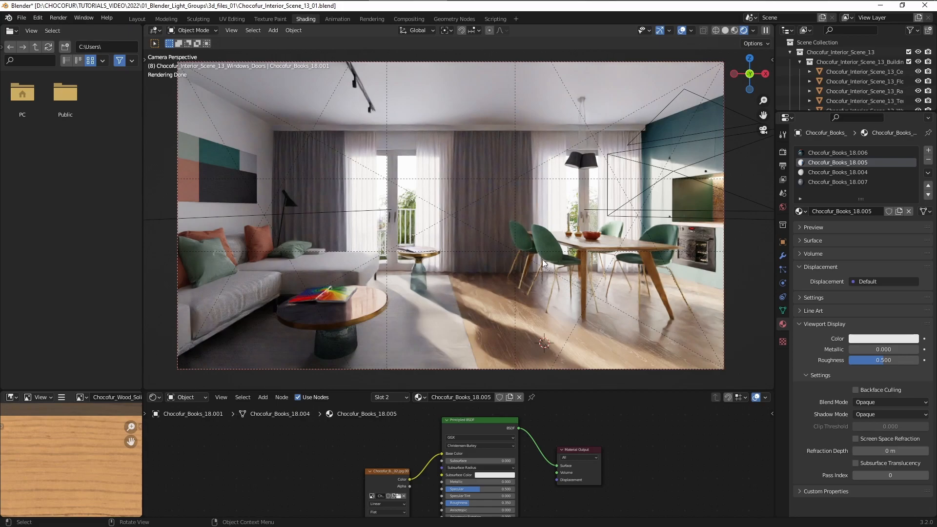
mouse_move(417, 300)
type("750")
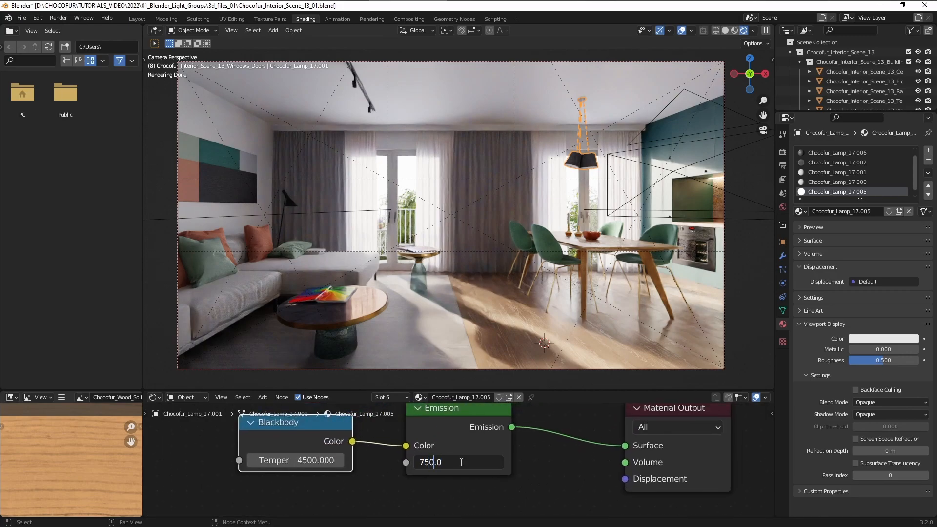
Confirm the pendant lamp's emission strength of 750 and expand the material's Settings panel.
key("Return")
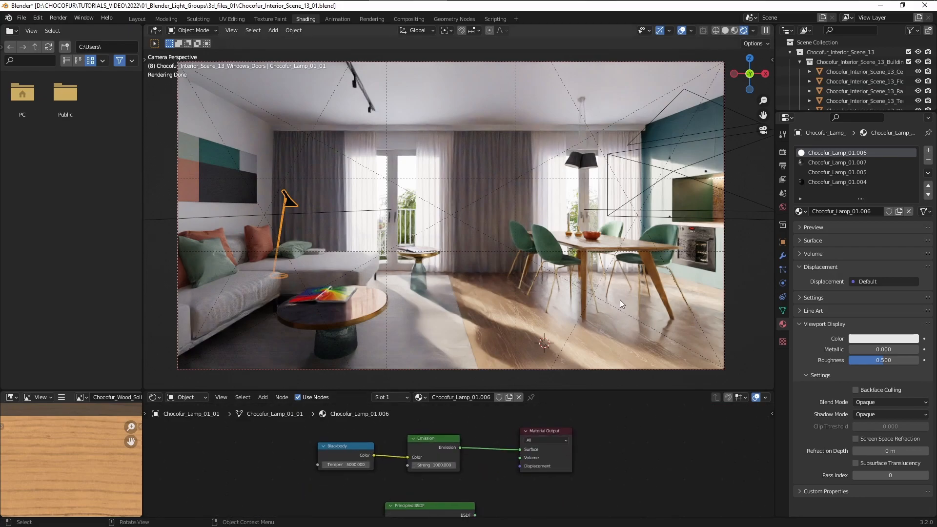
mouse_move(801, 307)
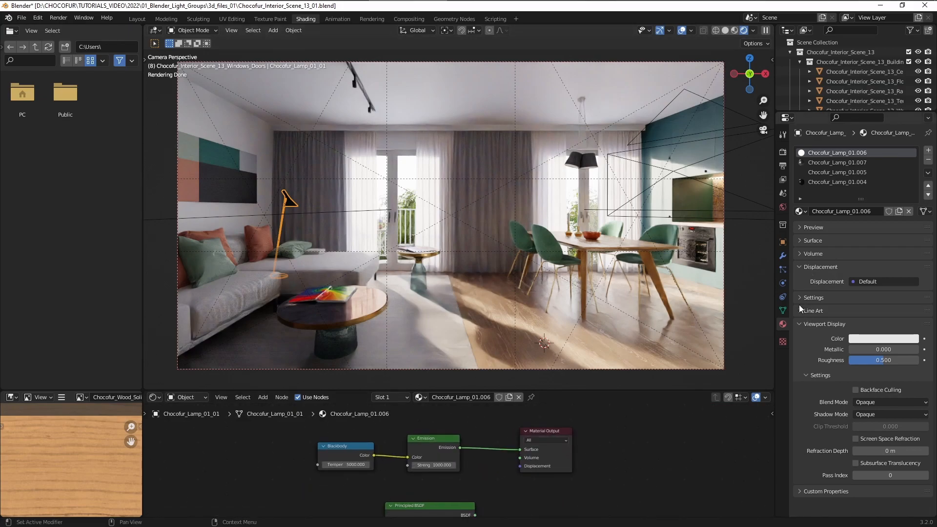
left_click(813, 297)
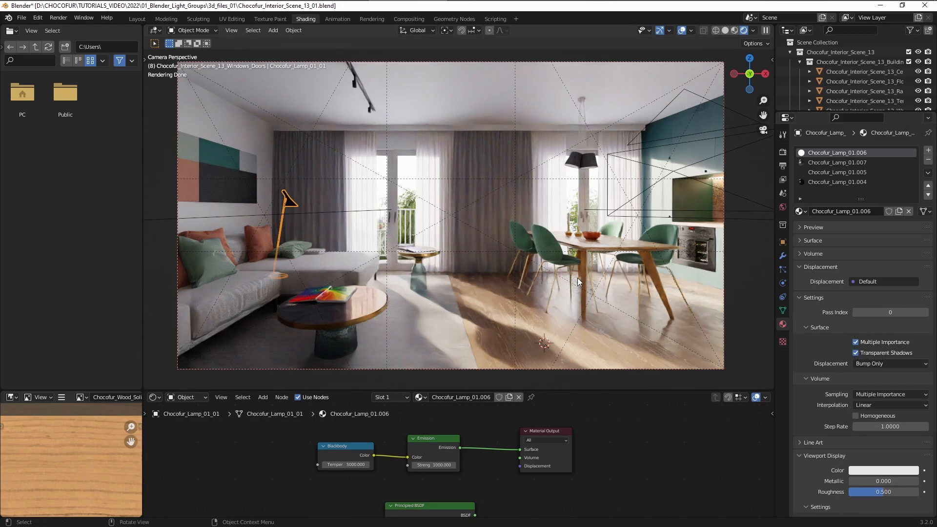
mouse_move(543, 270)
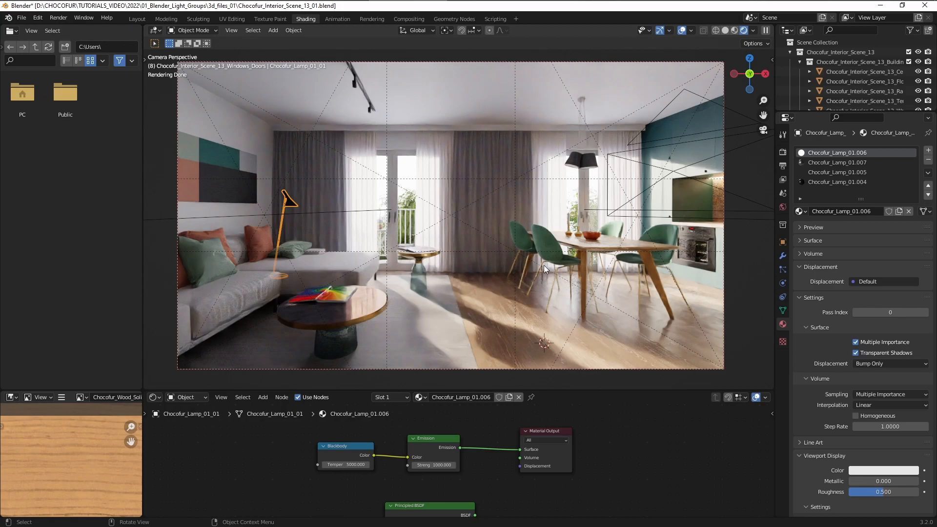
left_click(276, 496)
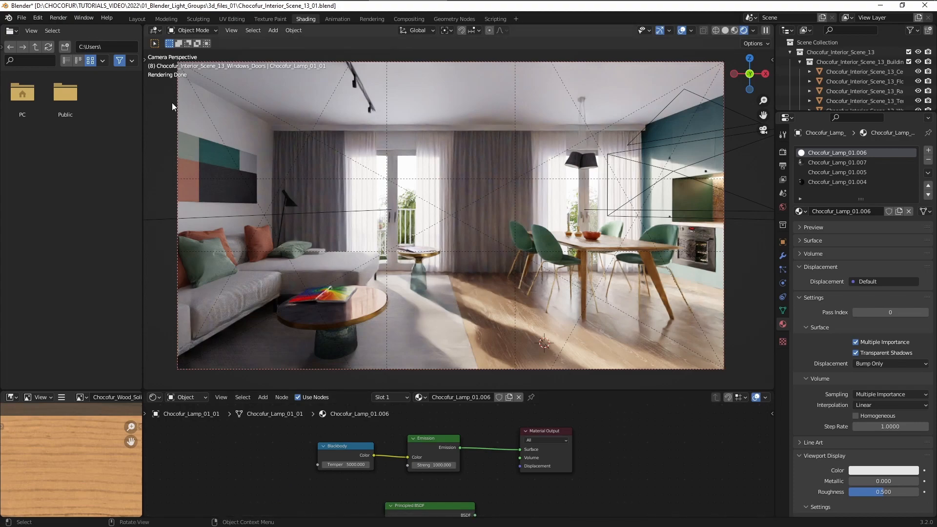
Render the final still image and switch to the Compositing workspace.
left_click(57, 18)
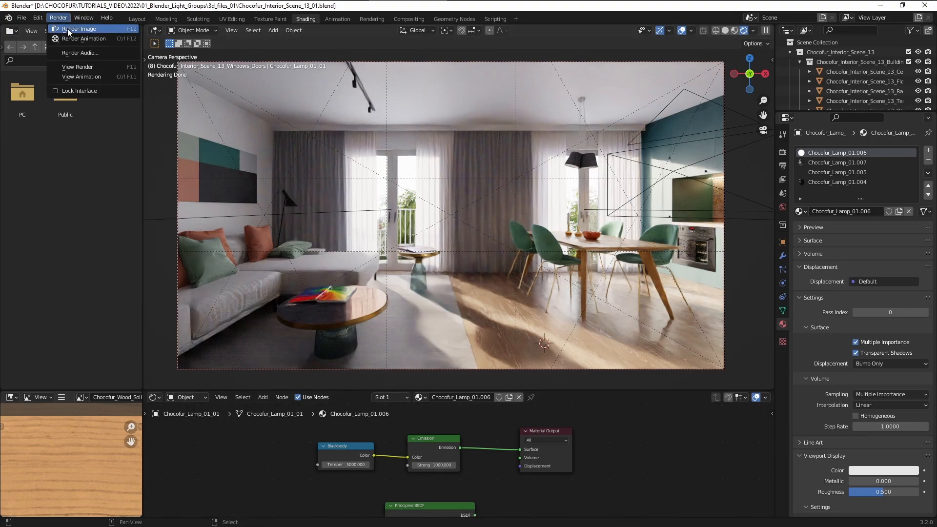
left_click(78, 29)
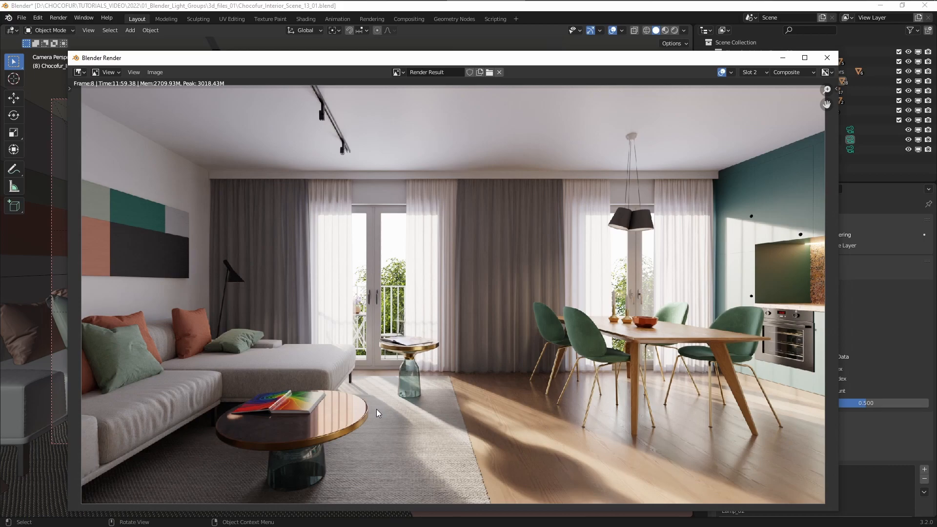
mouse_move(486, 164)
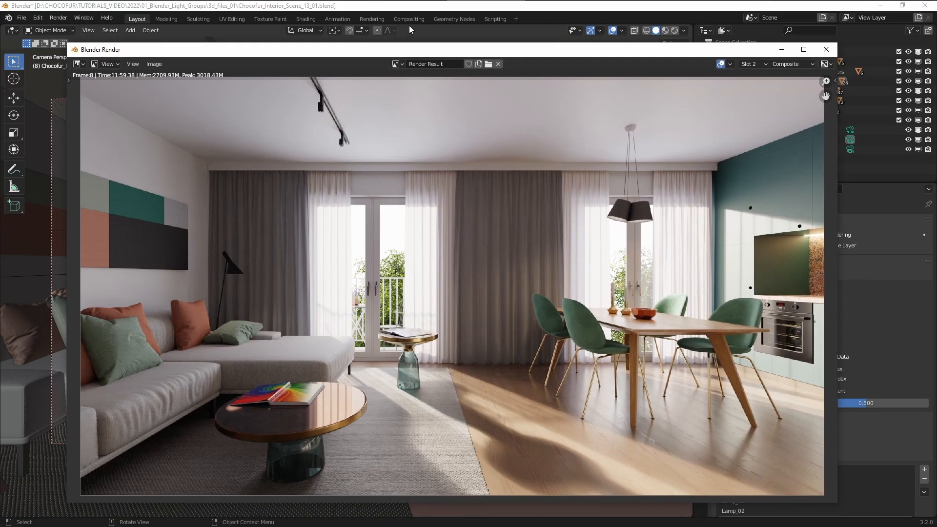
left_click(409, 19)
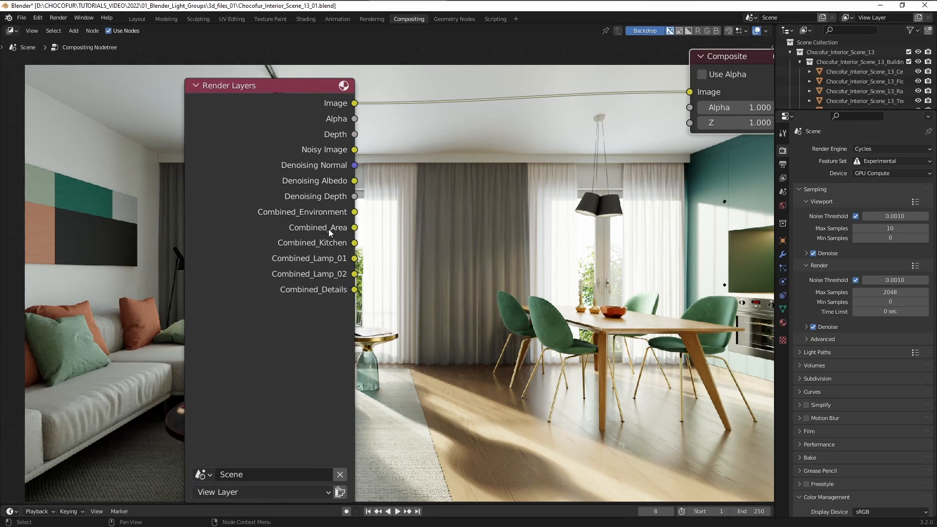
mouse_move(322, 284)
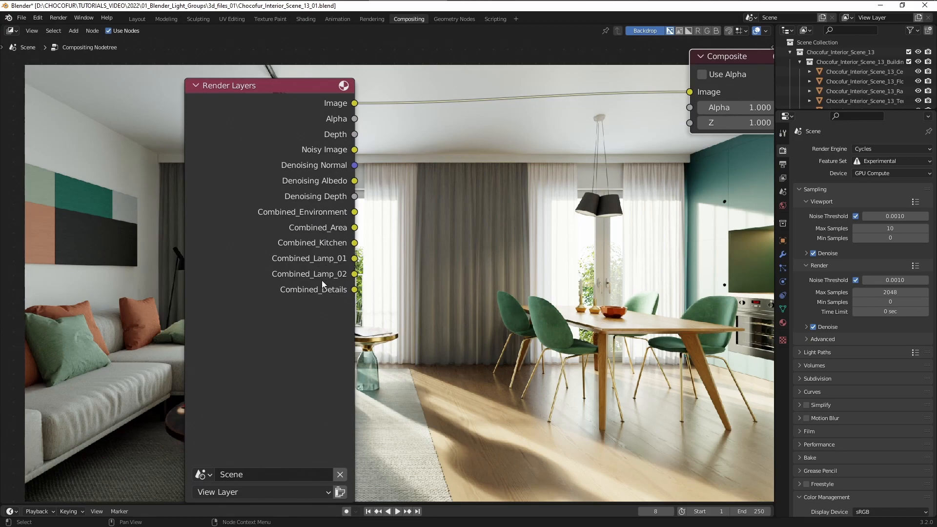
mouse_move(332, 213)
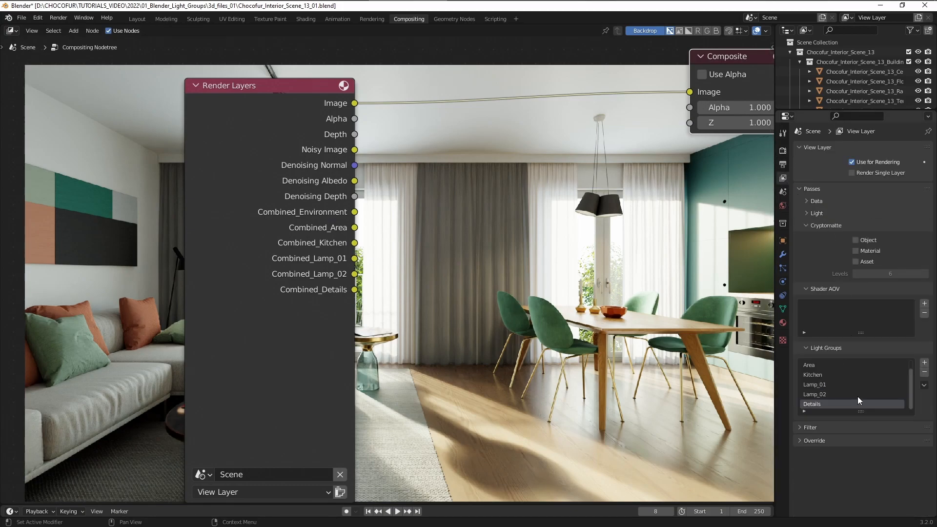
Expand the view layer's Light Groups list showing Environment through Details, then save the file.
left_click(924, 364)
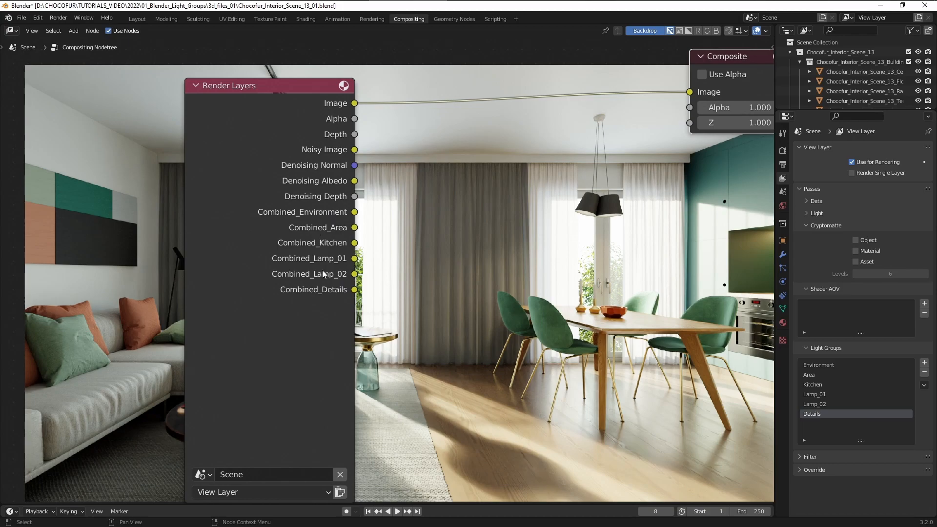
mouse_move(372, 228)
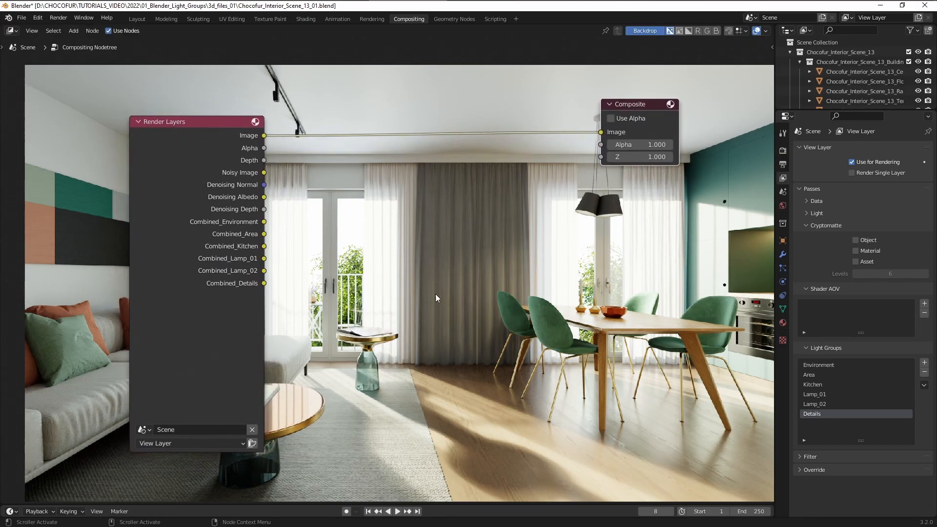
mouse_move(380, 263)
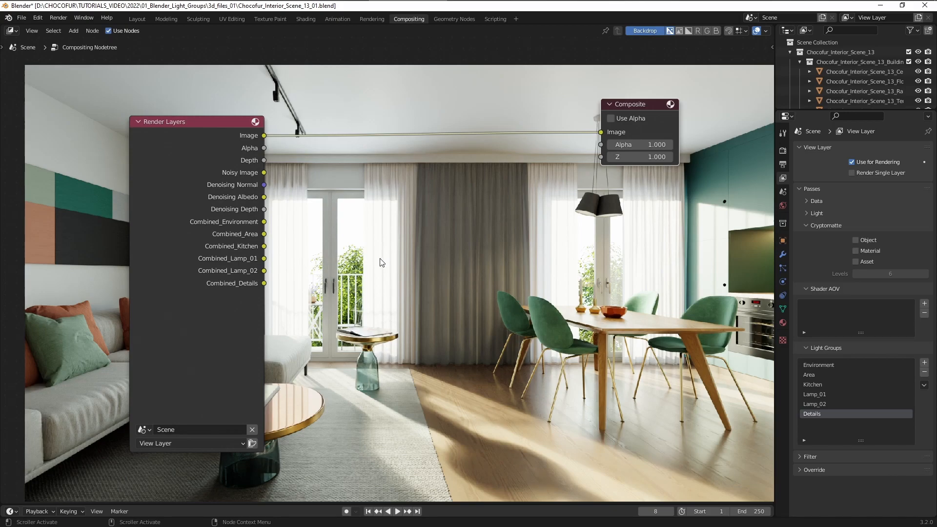
mouse_move(259, 188)
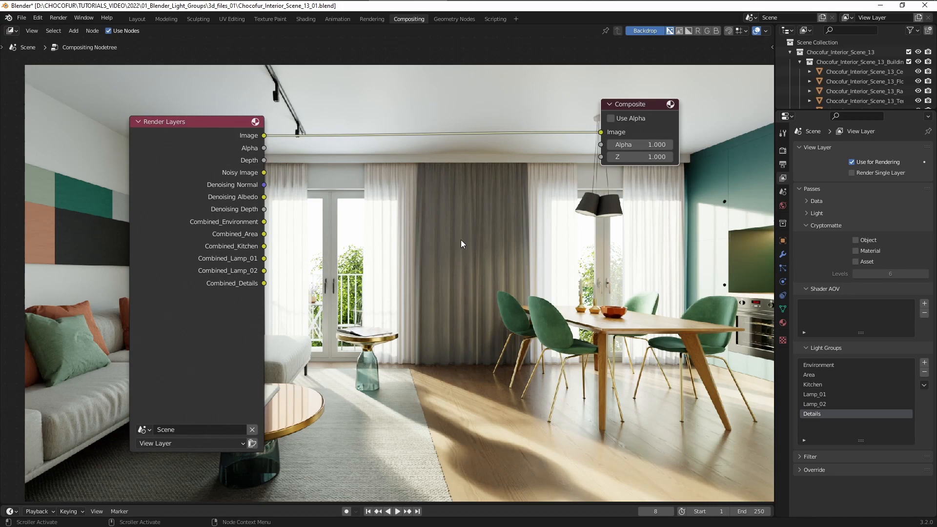
key("ctrl+s")
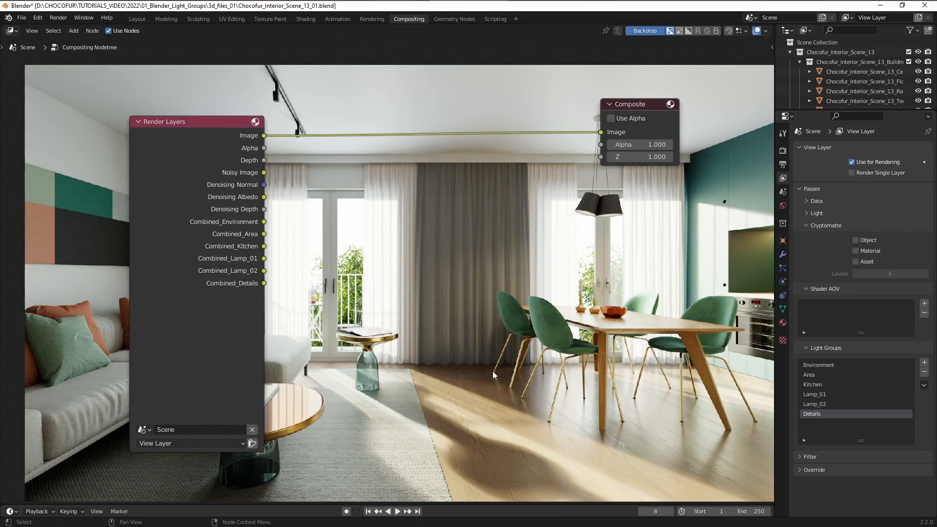
mouse_move(473, 209)
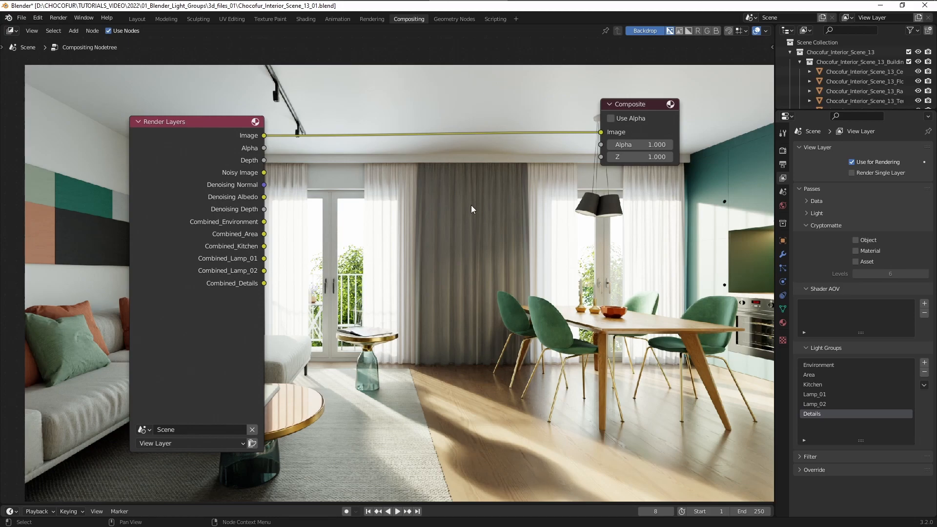
mouse_move(481, 310)
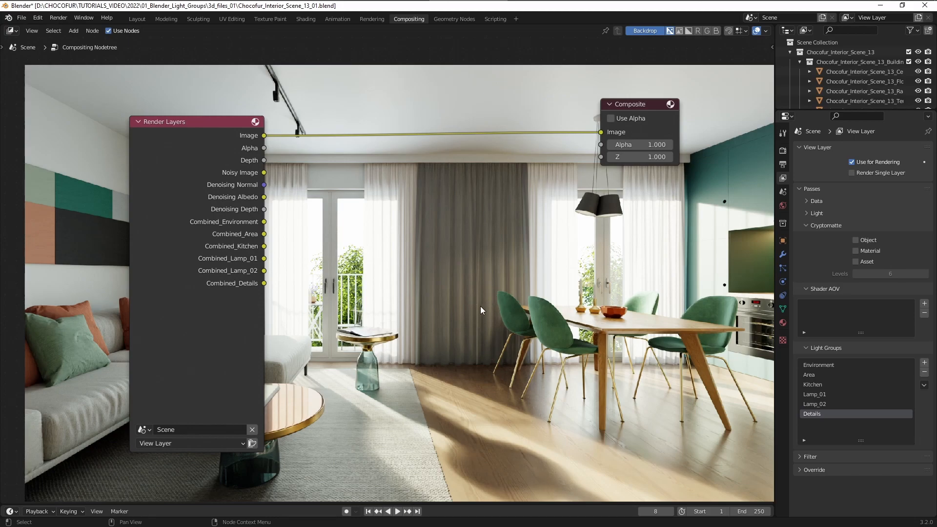
mouse_move(511, 327)
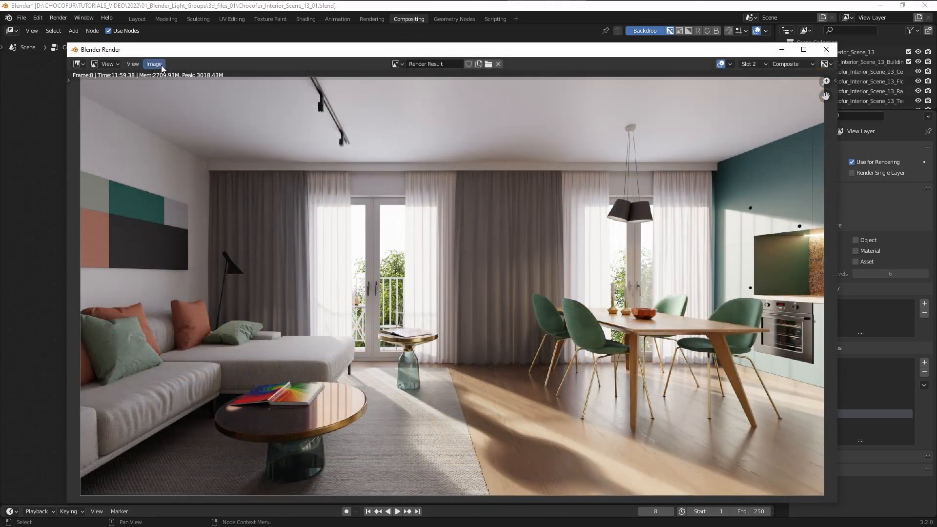
Save the render result as OpenEXR MultiLayer named 02000 via Image > Save As.
left_click(153, 64)
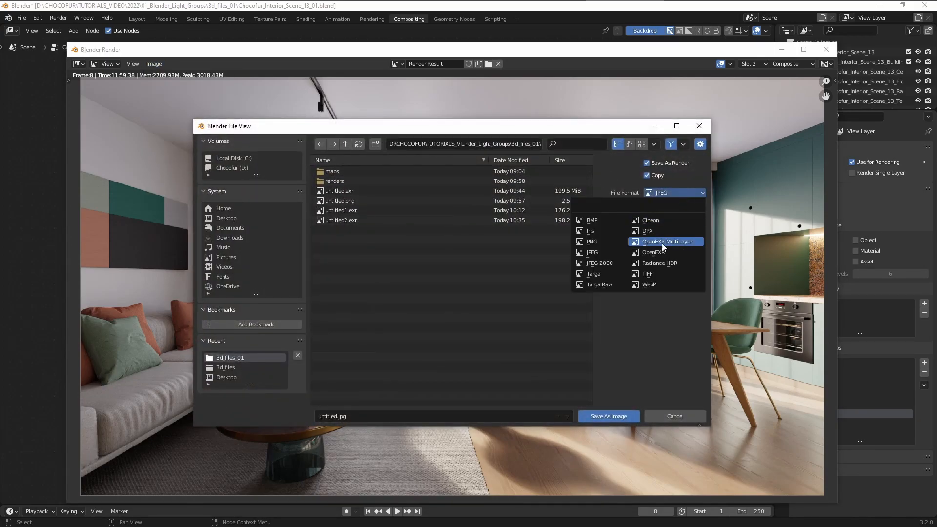
mouse_move(666, 241)
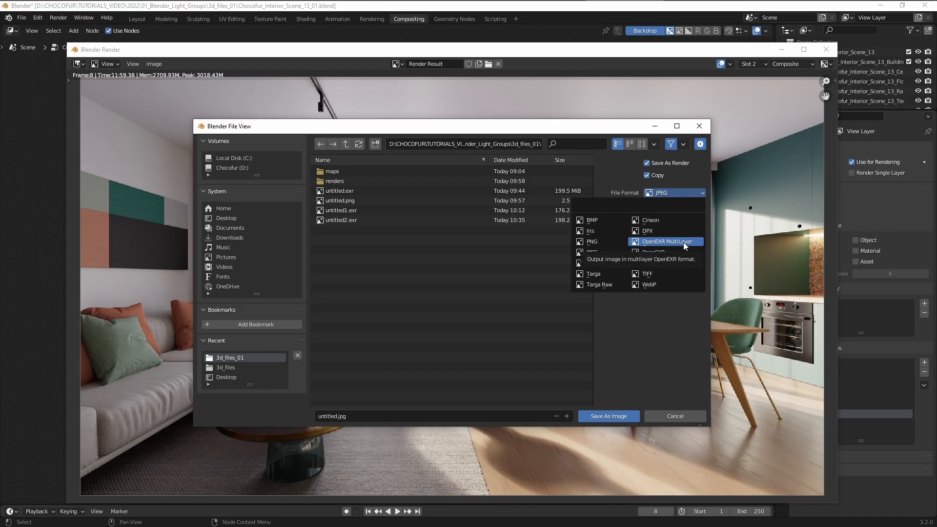
left_click(667, 241)
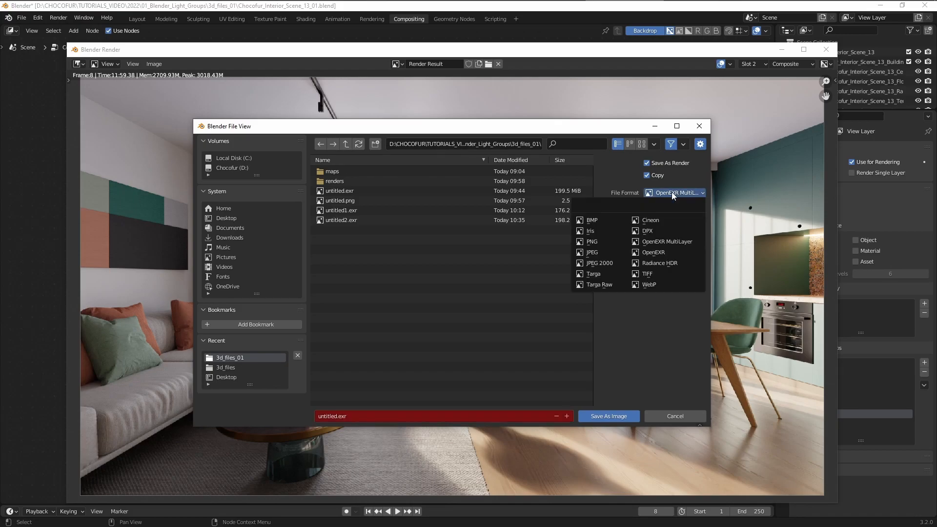
mouse_move(665, 241)
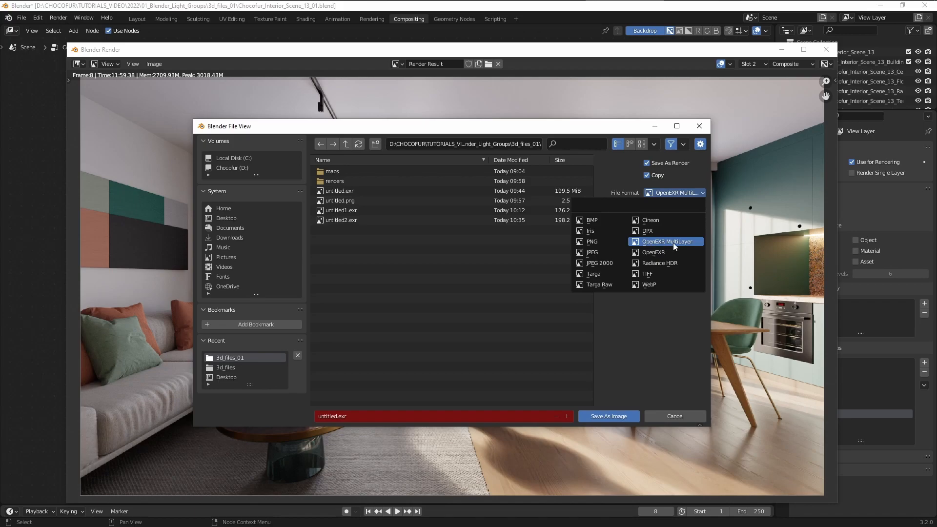
left_click(666, 241)
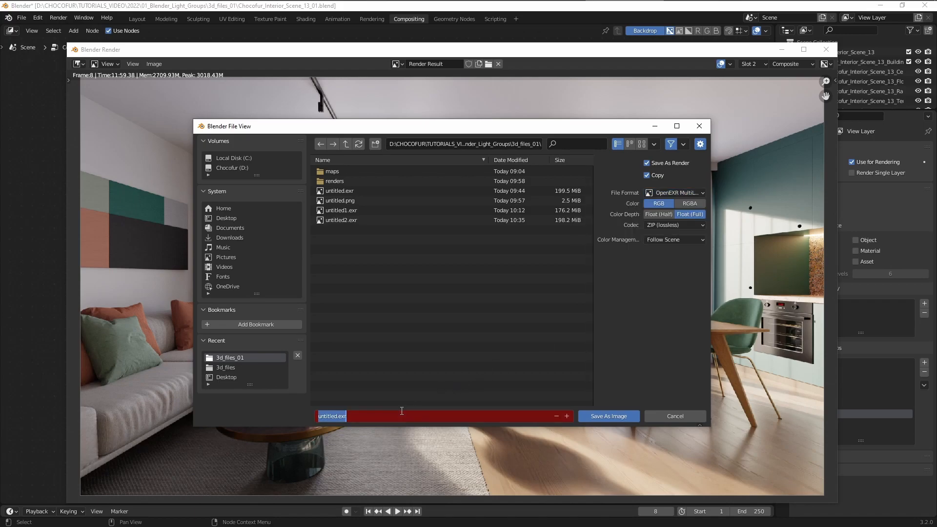
type("02000.exr")
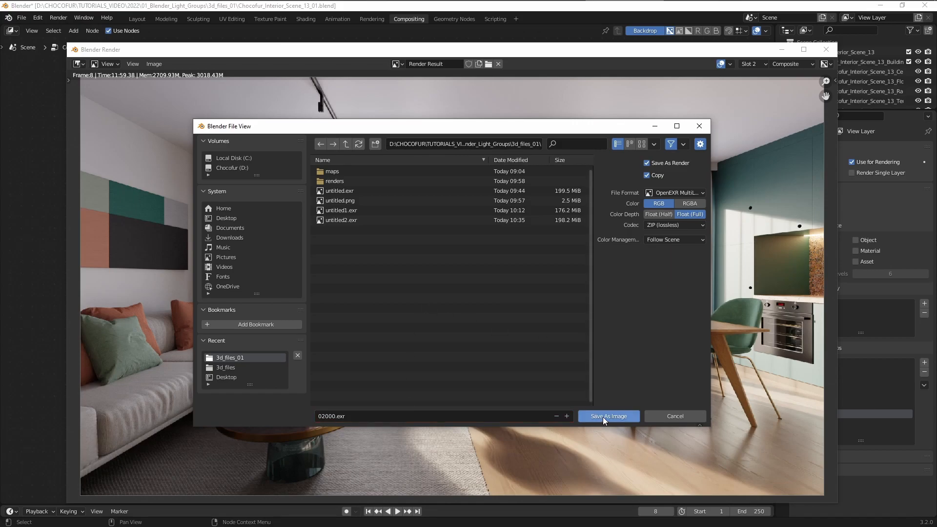
left_click(608, 416)
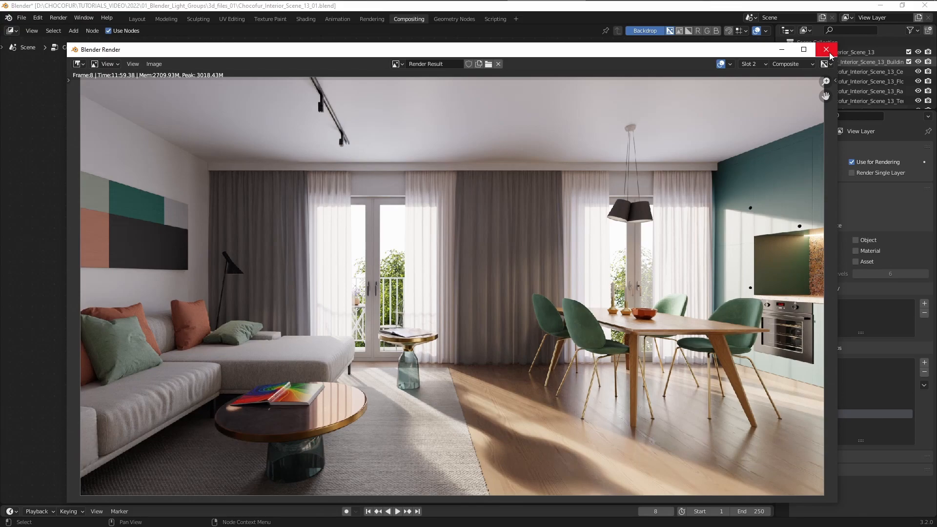
Close the render window, enable compositing nodes and add an Image input node.
left_click(827, 48)
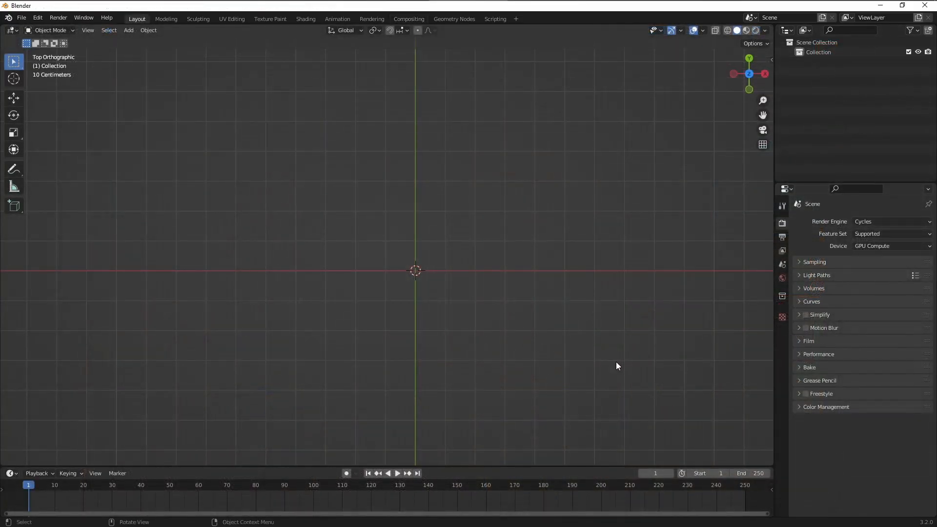
mouse_move(408, 22)
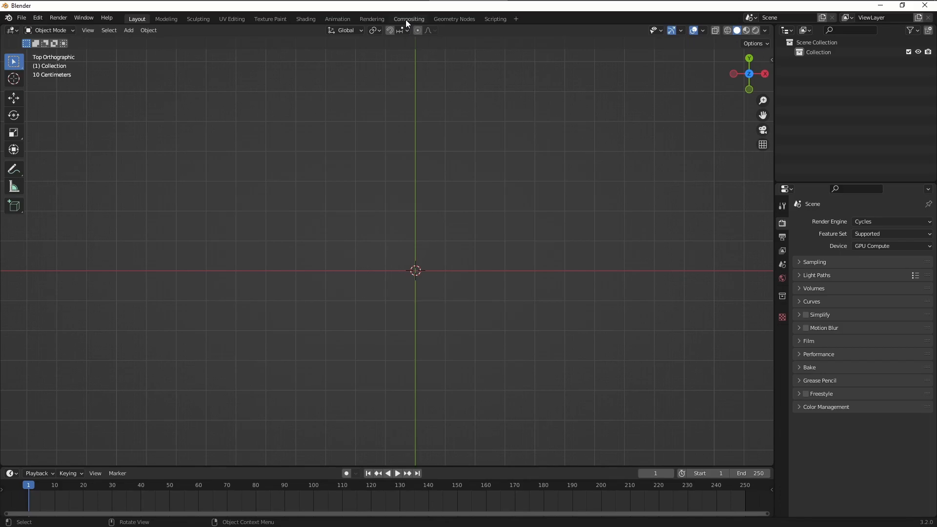
left_click(409, 18)
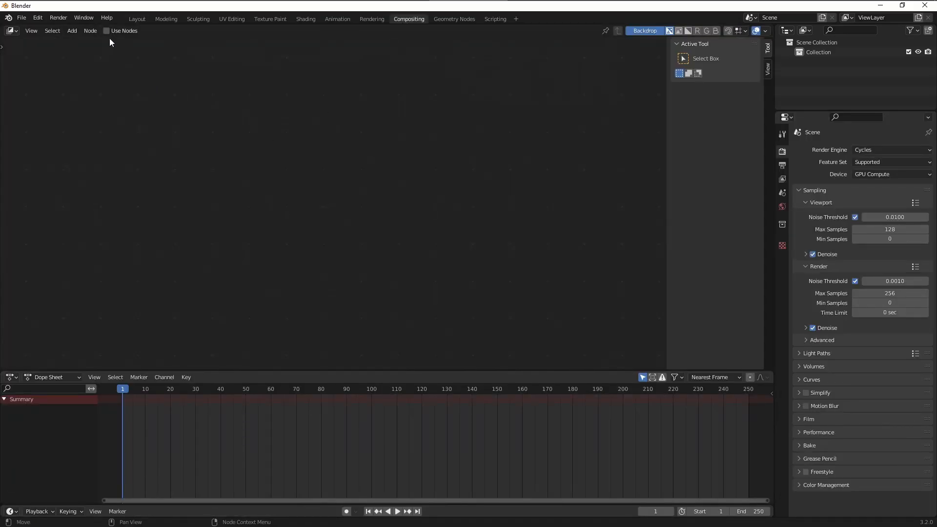
left_click(106, 30)
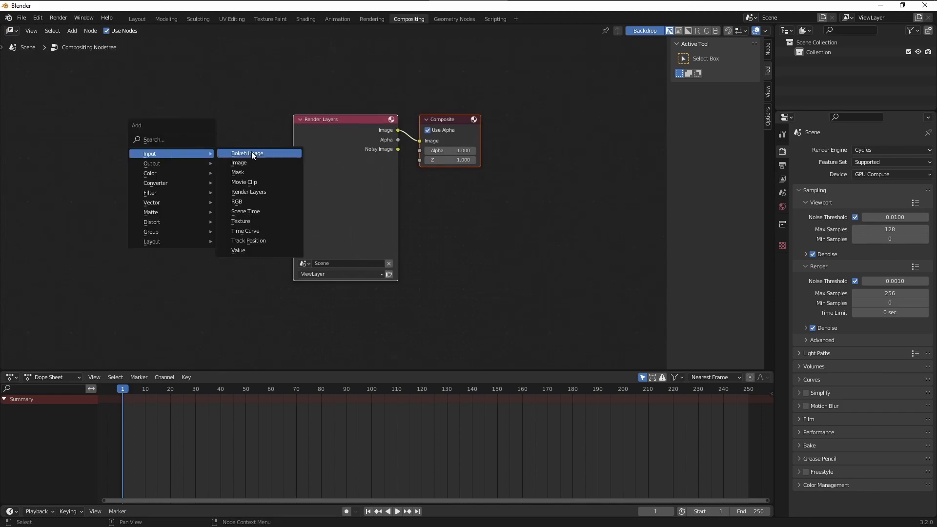
left_click(238, 162)
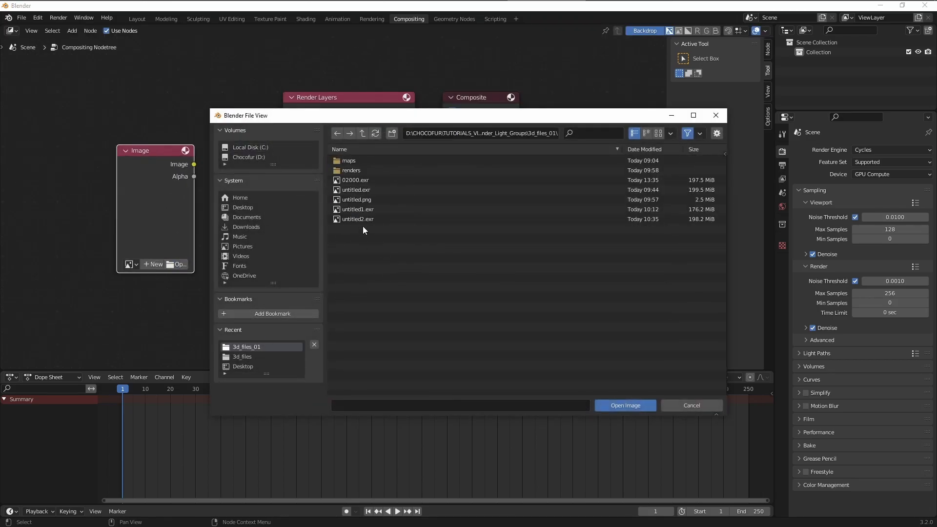
Load 02000.exr into the Image node and show its layer list.
left_click(355, 179)
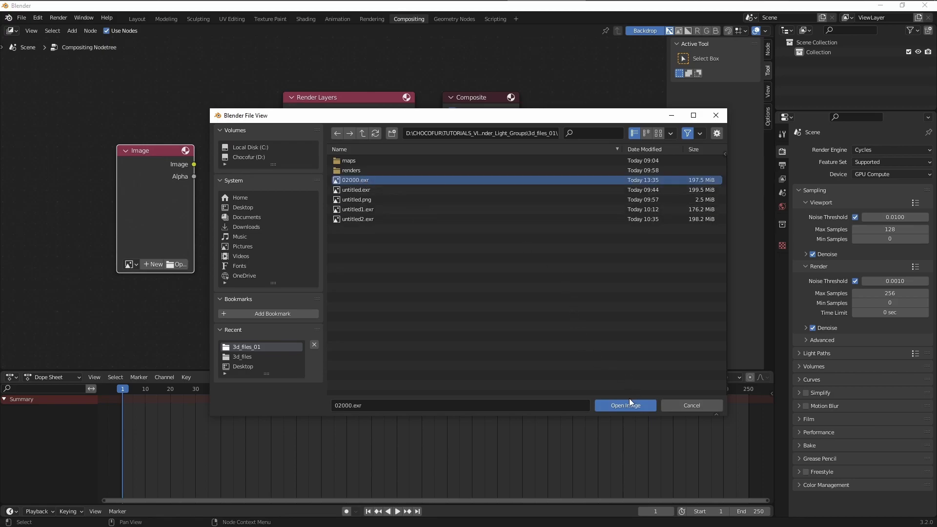
left_click(624, 405)
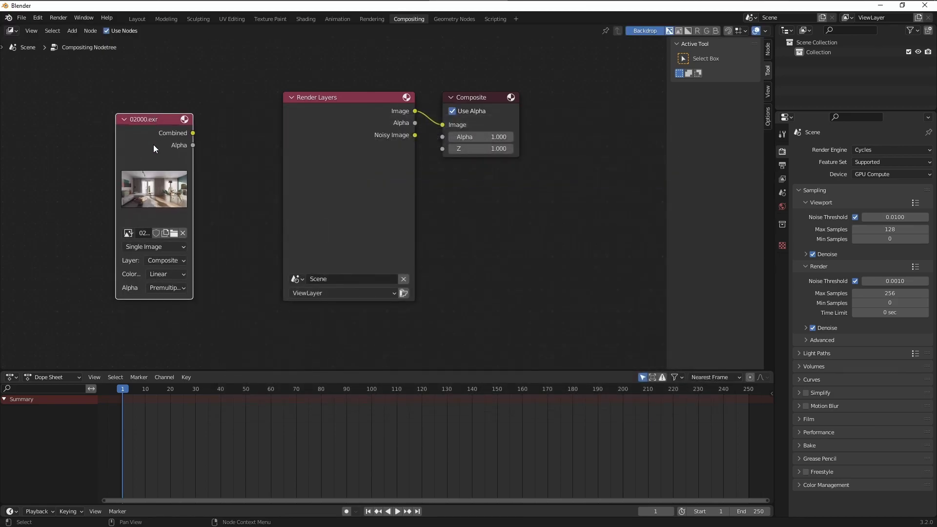
mouse_move(131, 265)
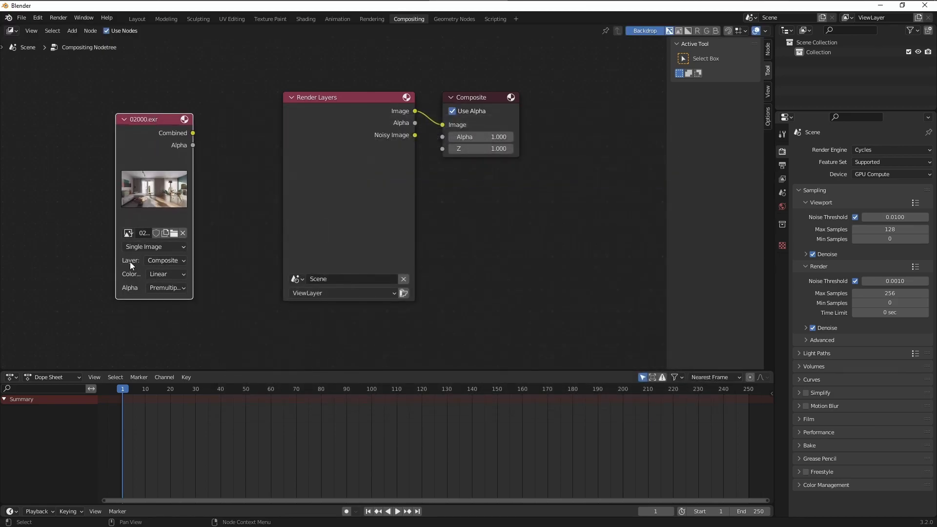
mouse_move(167, 265)
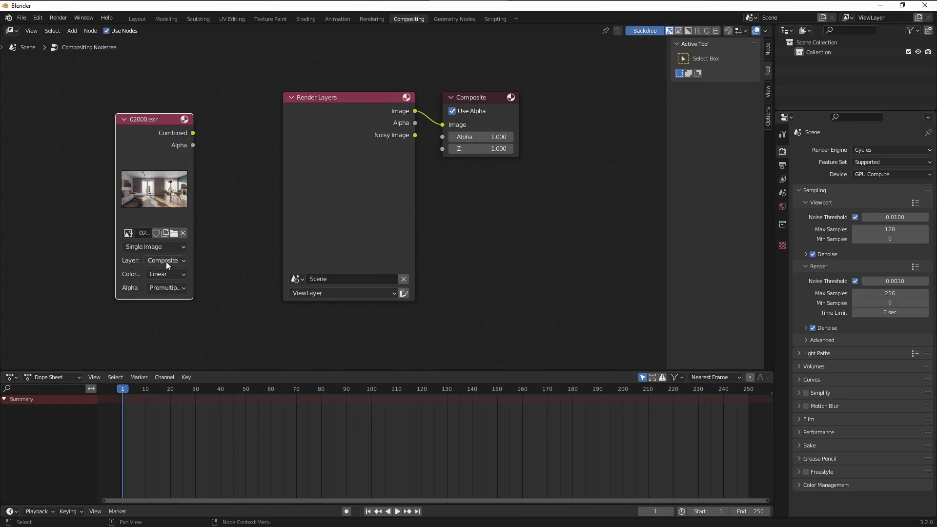
left_click(164, 260)
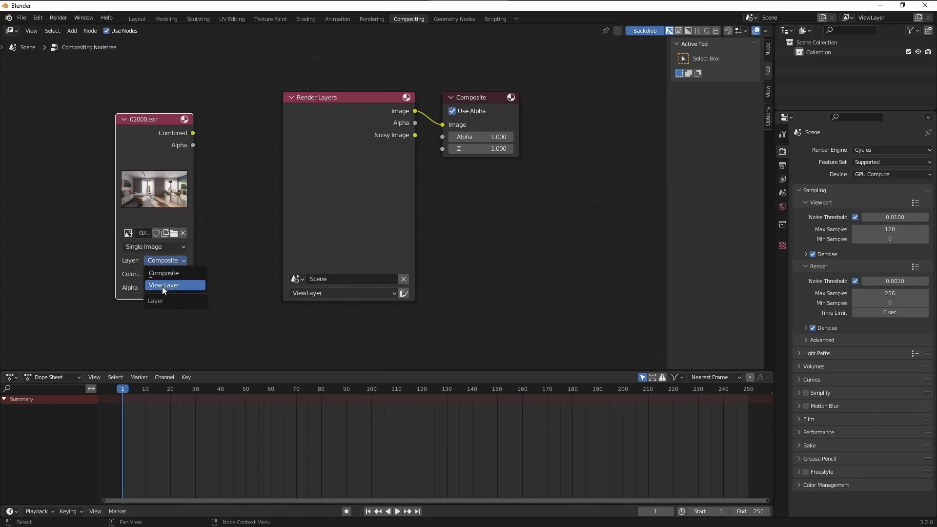
Set the image node's Layer to View Layer and add a Viewer output node.
left_click(164, 285)
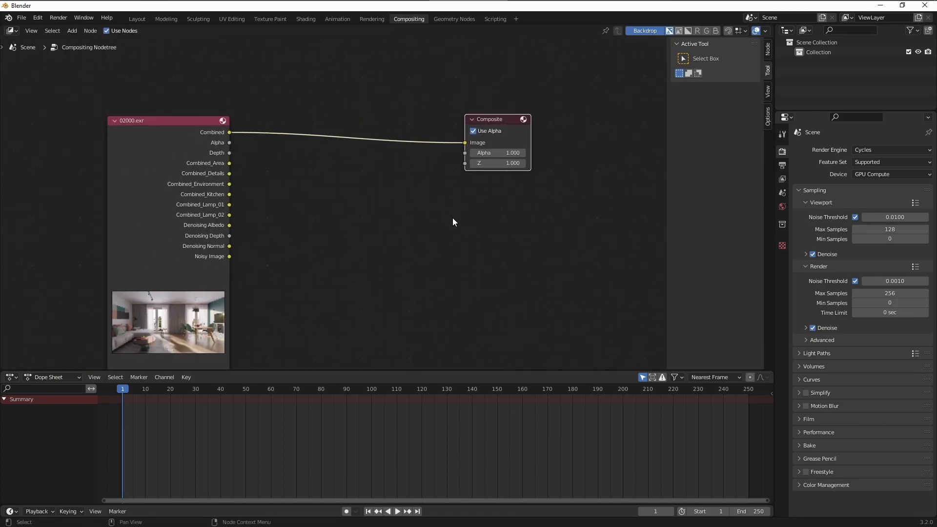
mouse_move(369, 212)
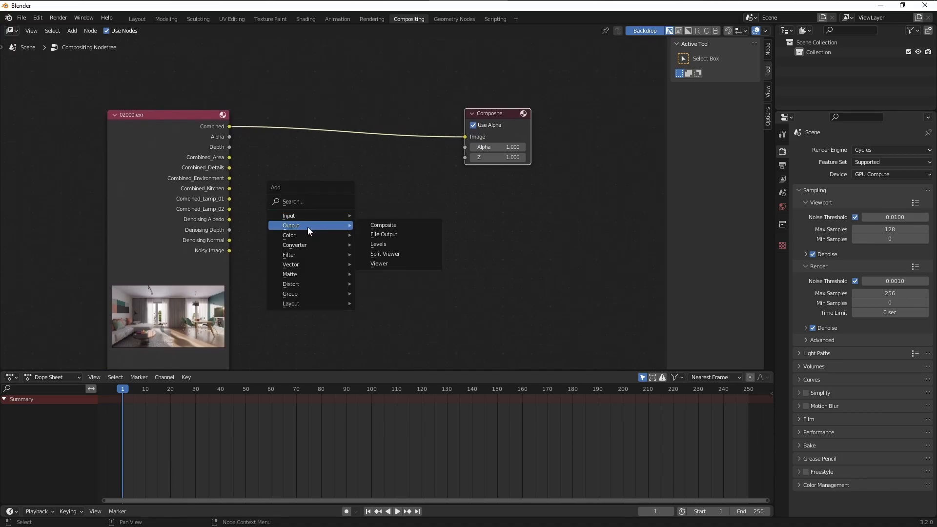
left_click(379, 264)
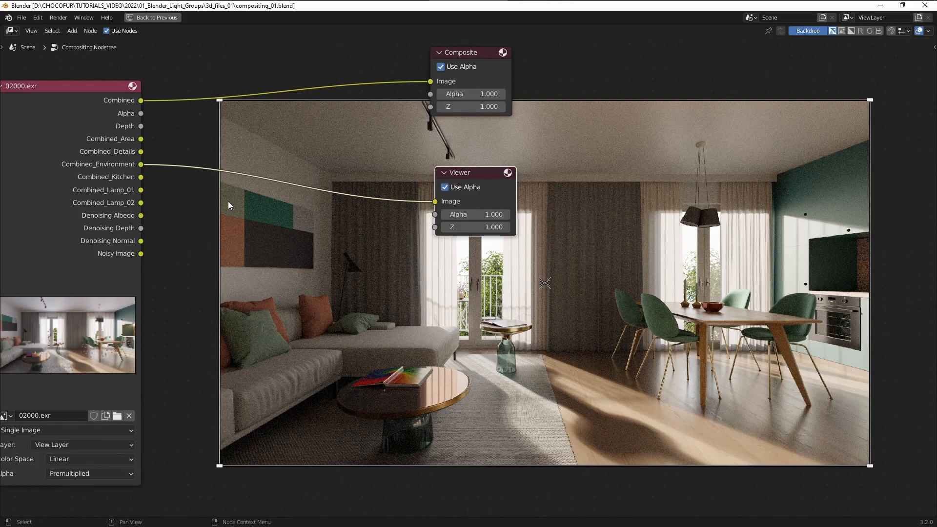
mouse_move(143, 141)
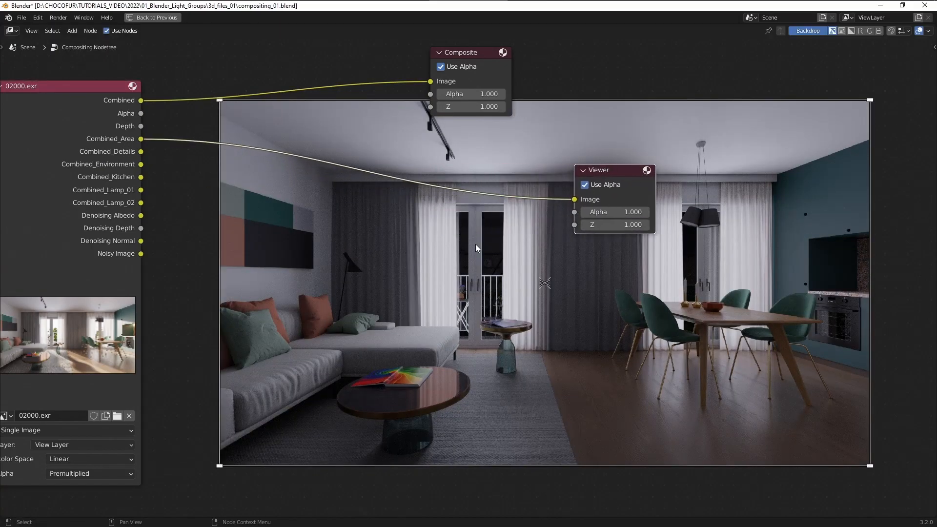
mouse_move(411, 291)
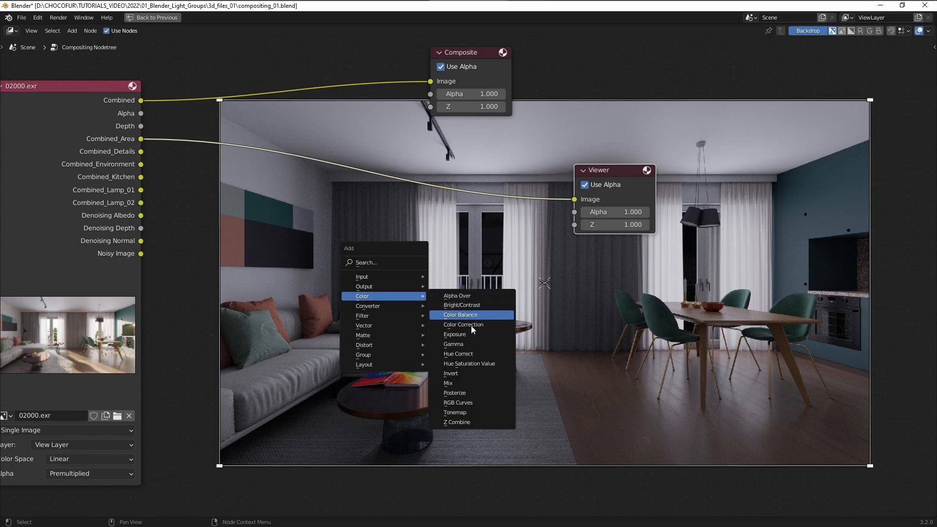
mouse_move(449, 382)
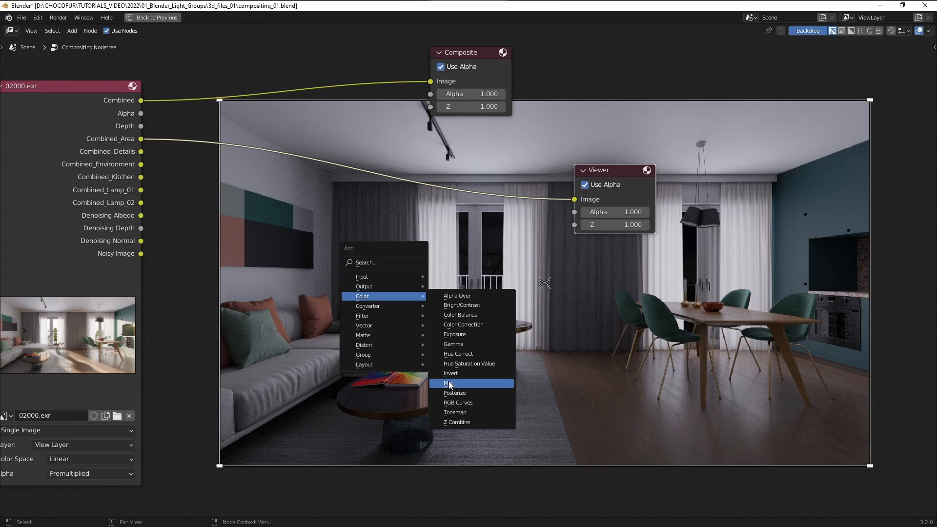
Add a Mix node combining Combined_Area and Combined_Environment with blend mode Add.
left_click(448, 382)
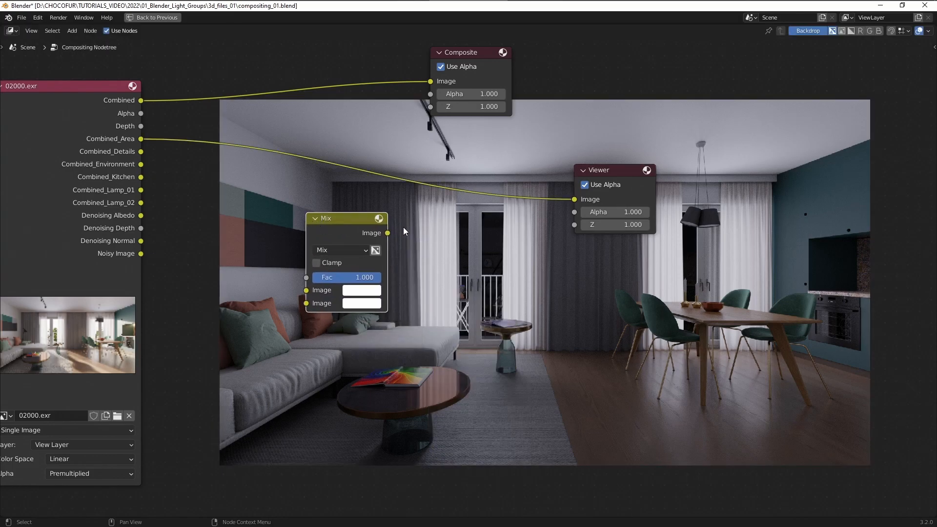
scroll("down", 3)
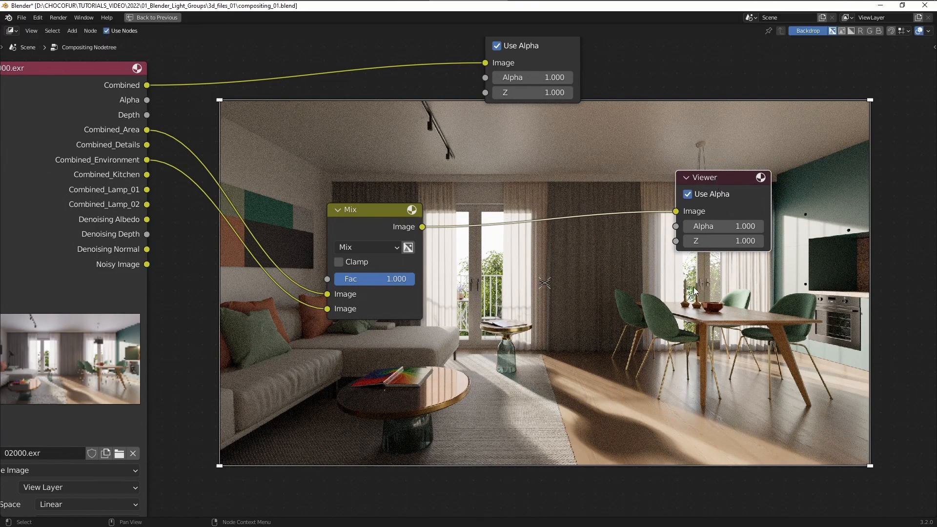
left_click(366, 247)
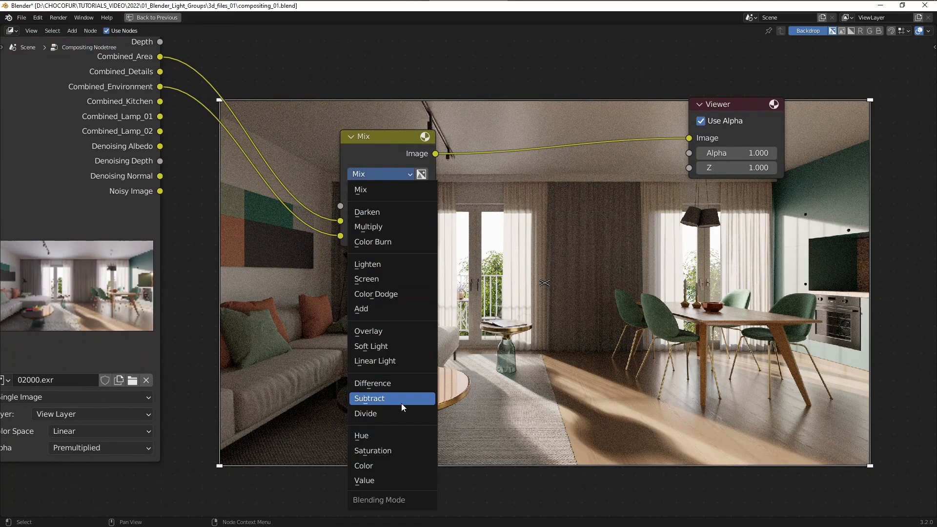
left_click(361, 308)
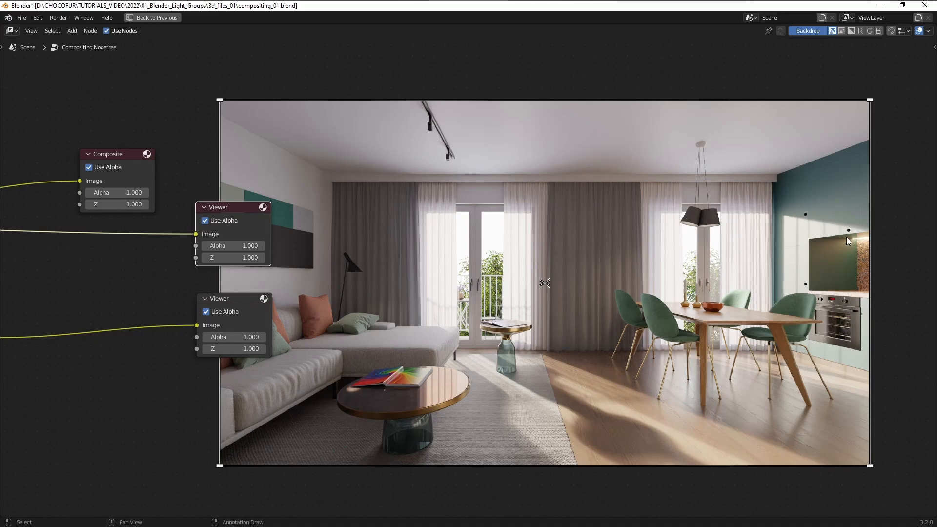
mouse_move(355, 274)
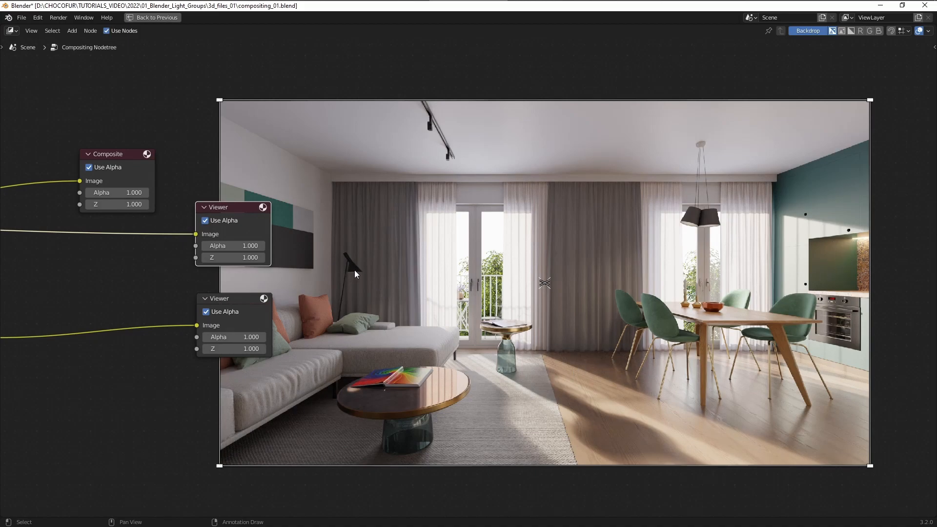
mouse_move(668, 310)
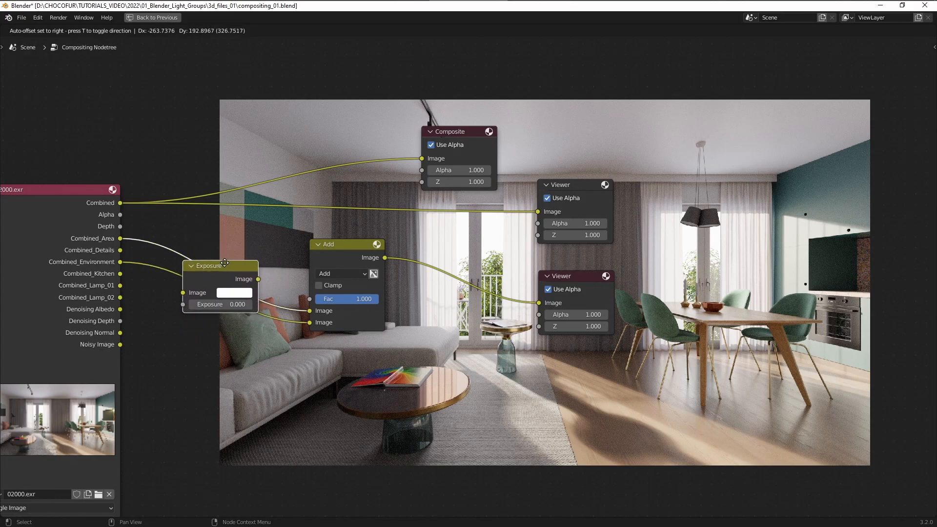
Insert Exposure nodes on the Combined_Environment link and after the first Add, adjusting exposure strength.
left_click_drag(225, 265, 230, 237)
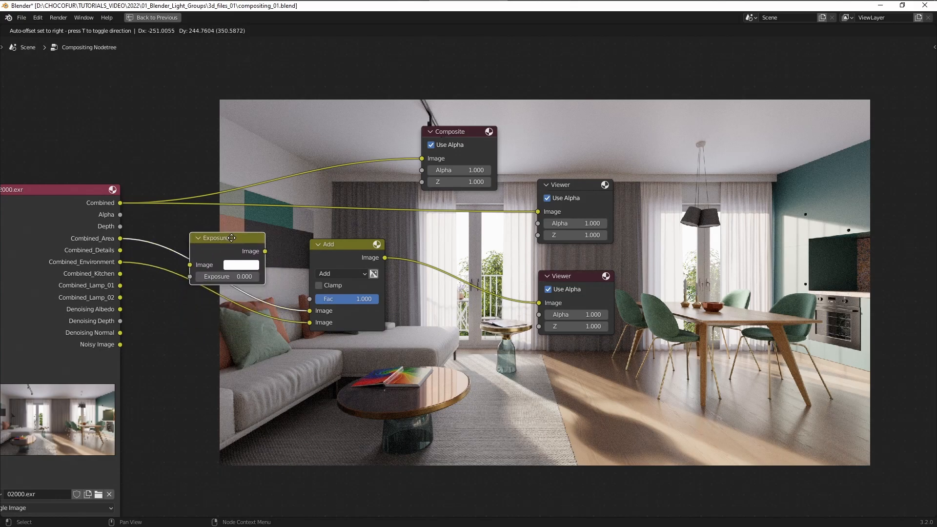
left_click_drag(228, 238, 215, 285)
type("5.200")
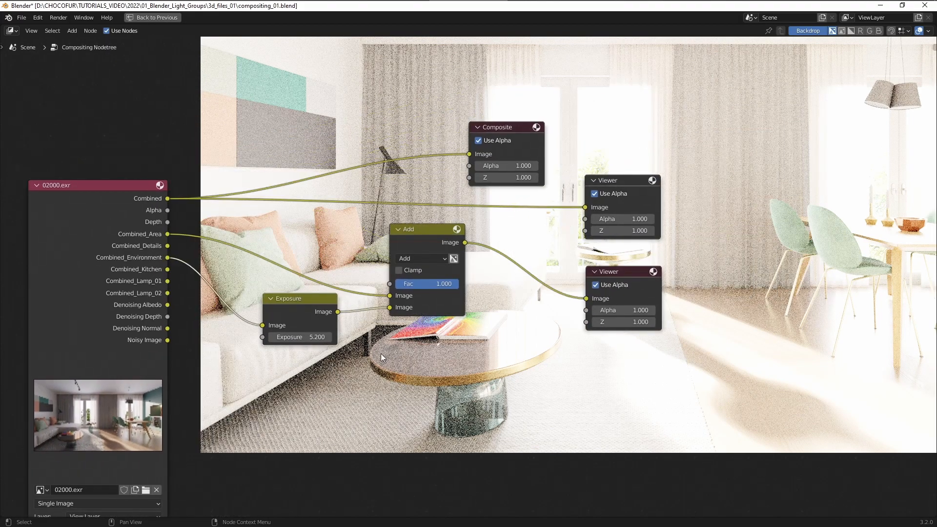
left_click_drag(299, 299, 315, 248)
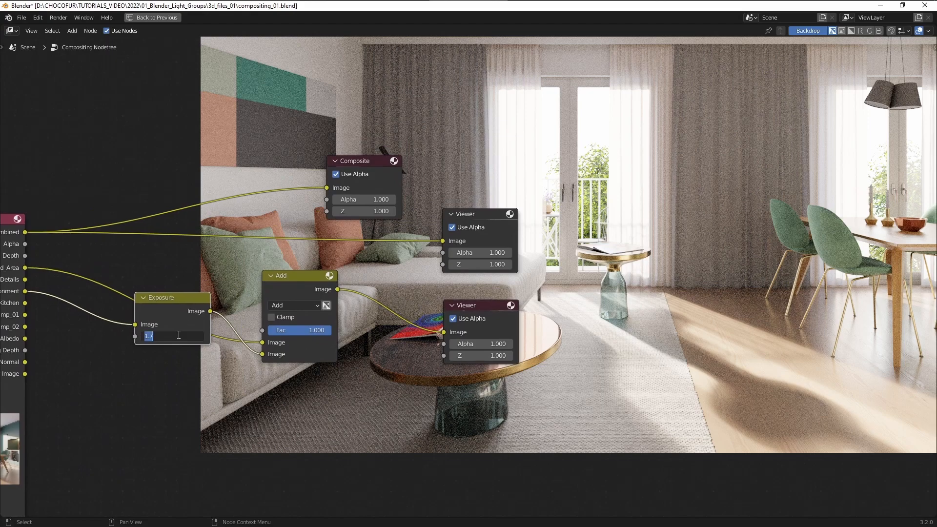
key("Return")
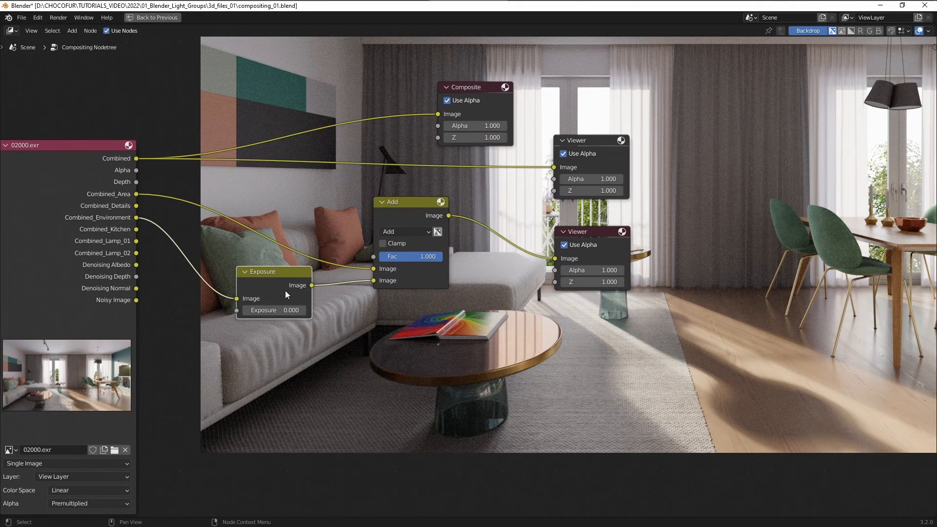
mouse_move(269, 276)
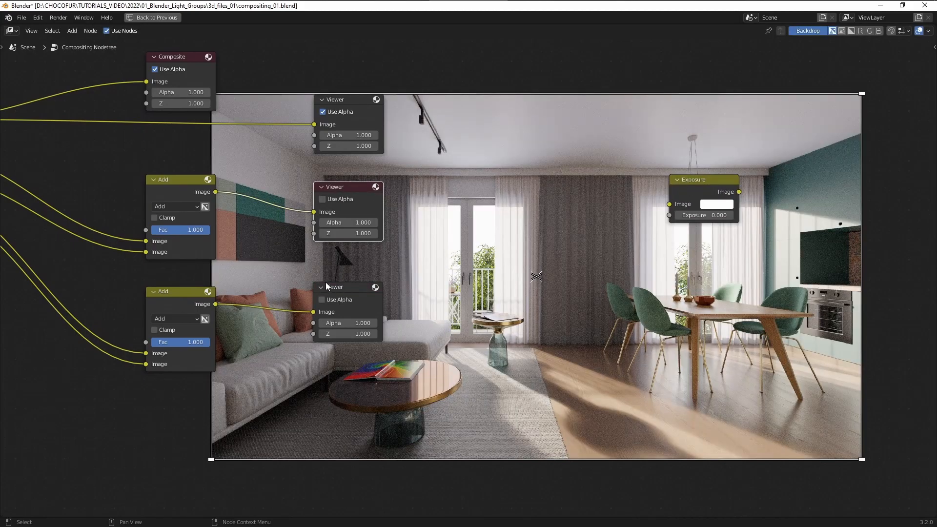
mouse_move(339, 191)
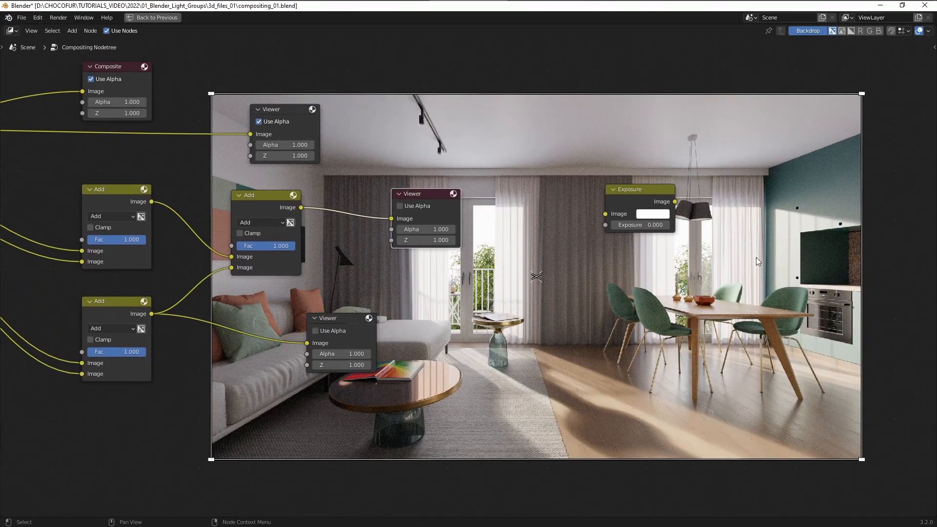
left_click_drag(412, 194, 487, 194)
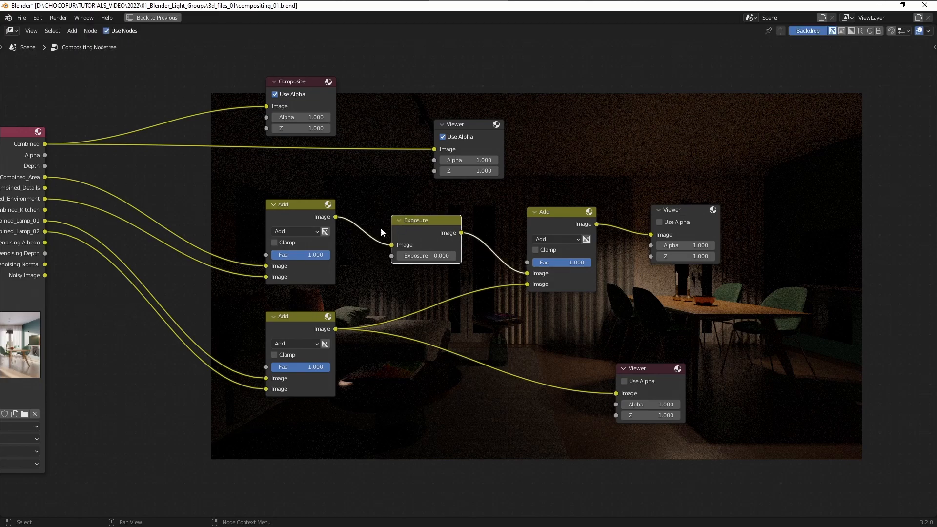
Set the Exposure node after the first Add to -6.600.
double_click(425, 256)
type("-6.600")
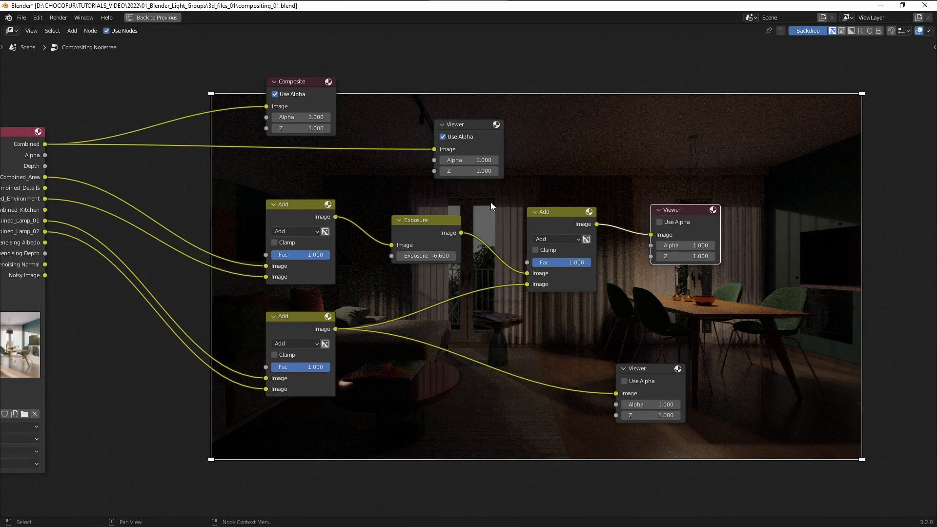
mouse_move(450, 272)
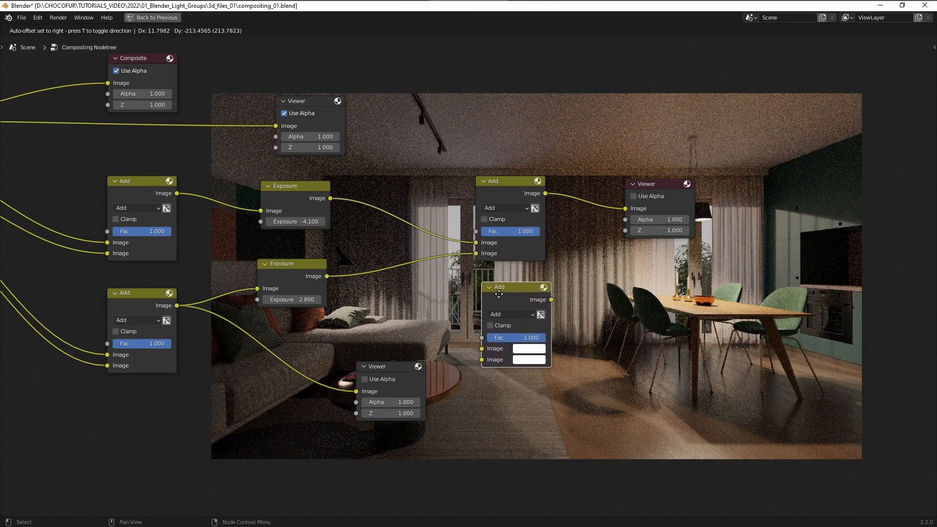
Switch the new Mix node to Multiply and give it a blue tint colour.
left_click(508, 317)
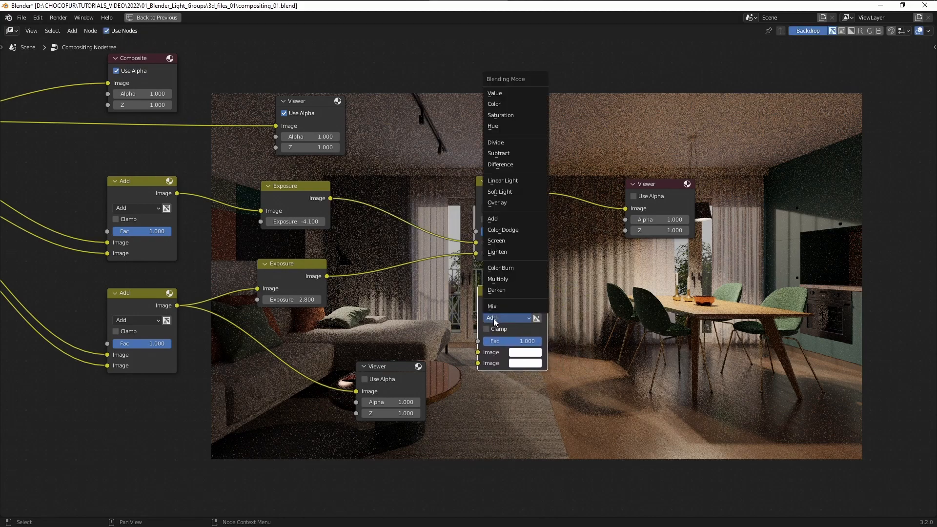
left_click(497, 279)
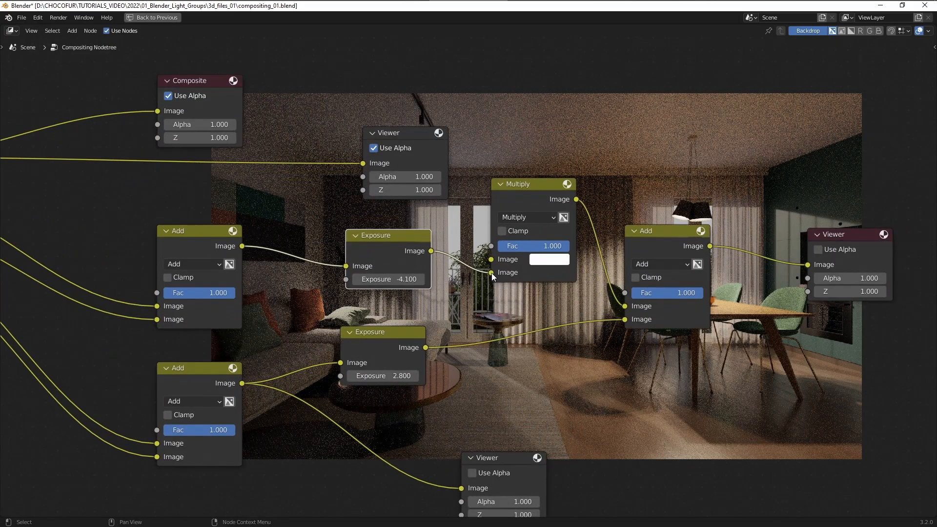
left_click(548, 258)
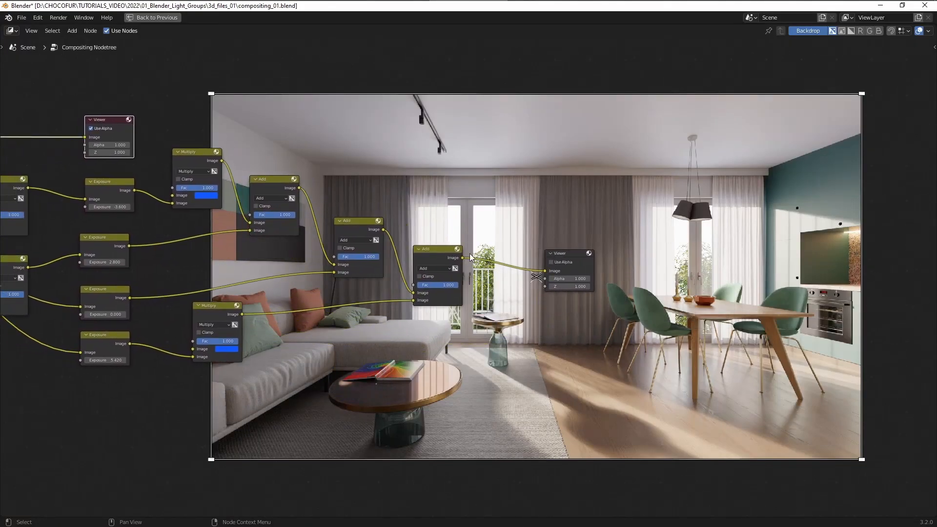
mouse_move(568, 257)
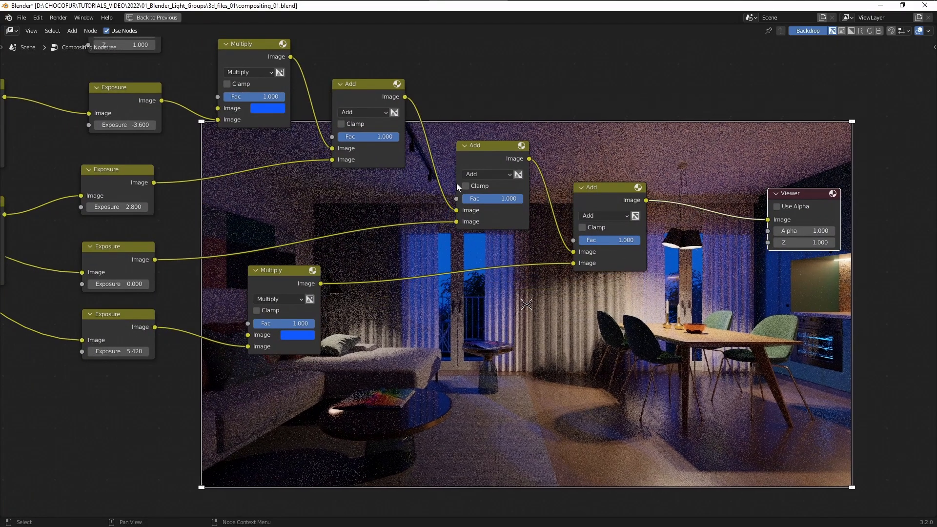
mouse_move(639, 335)
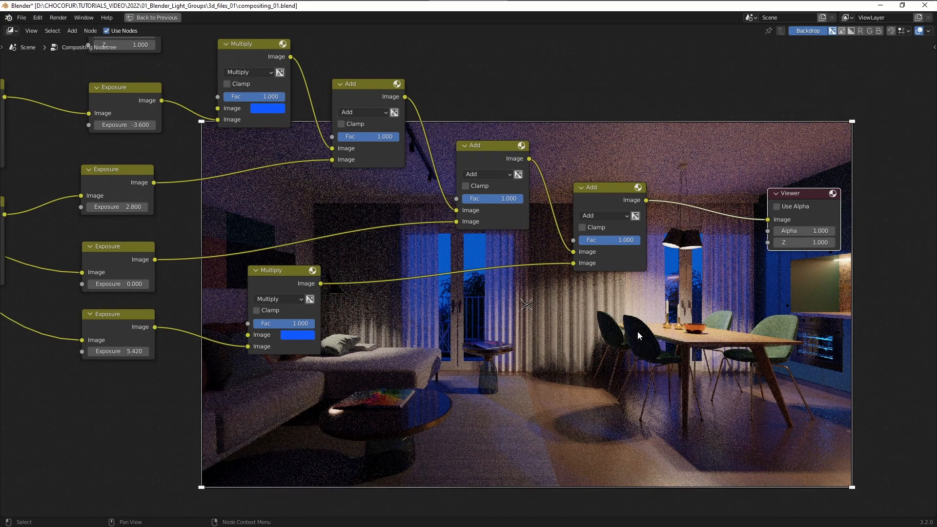
Make the lower Multiply tint warm orange and set the second light group's exposure.
left_click(297, 335)
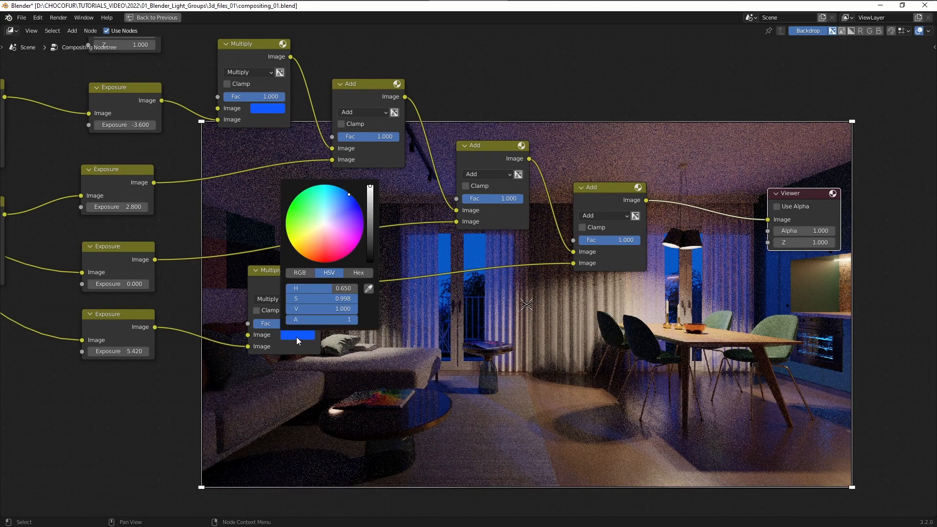
left_click(315, 236)
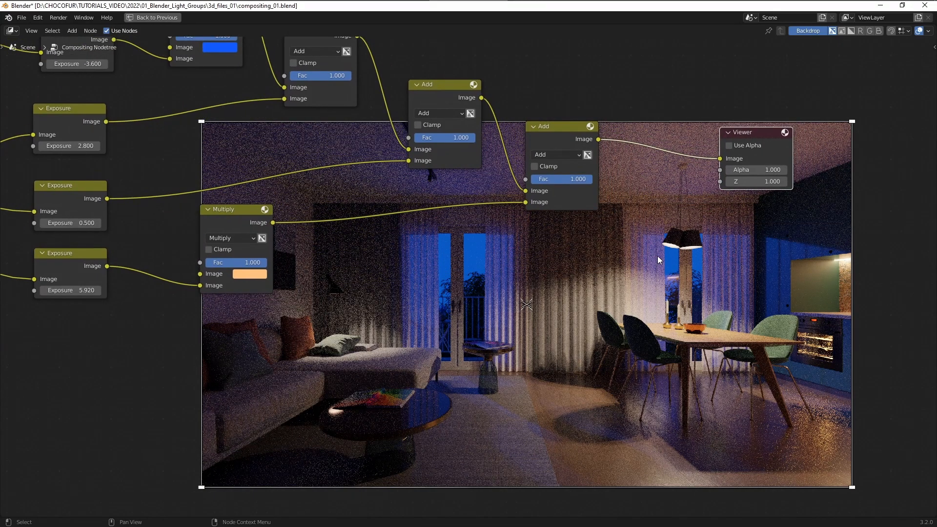
mouse_move(638, 270)
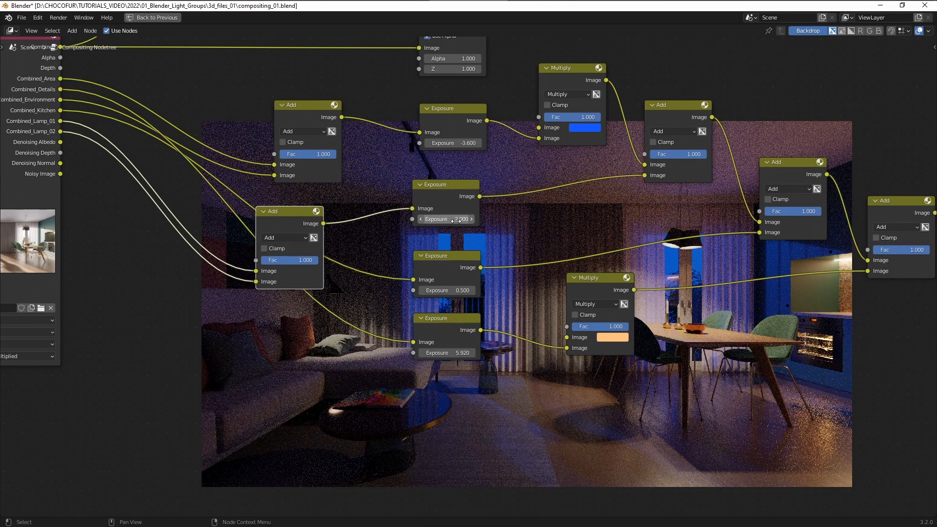
left_click(445, 219)
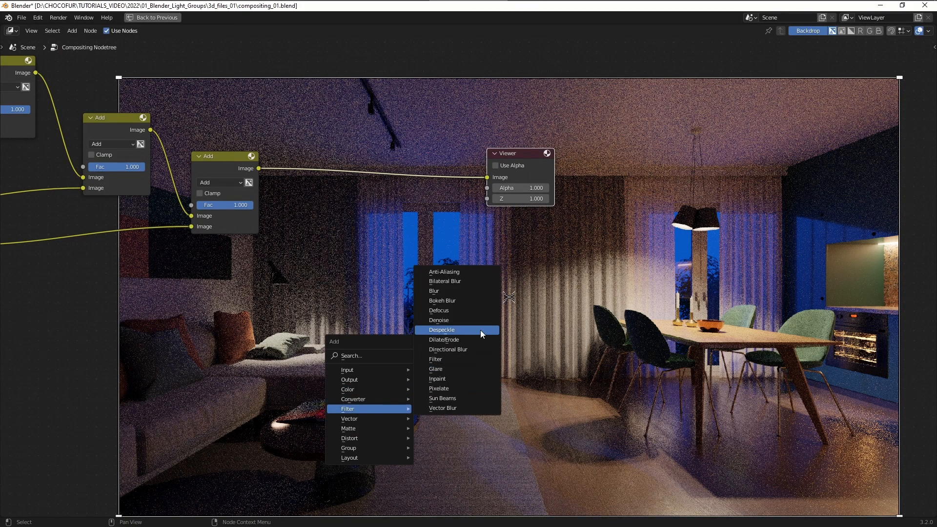
Route the final Add through a Denoise node fed by Denoising Normal and Albedo into the Viewer.
left_click(438, 320)
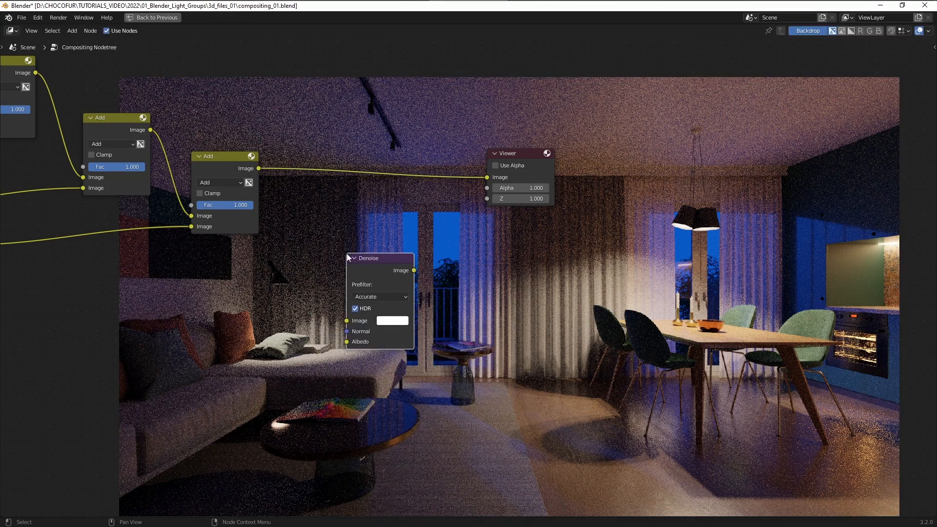
key("ctrl+s")
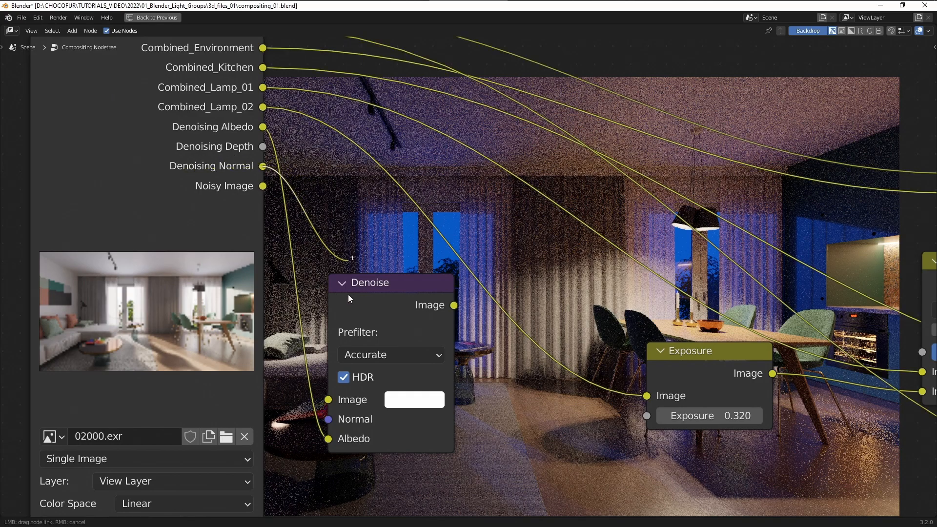
scroll("down", 3)
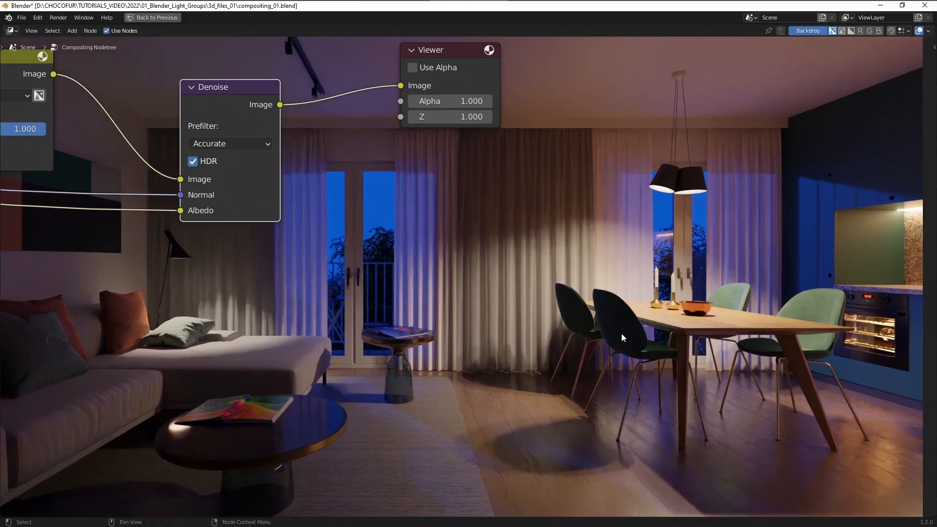
mouse_move(692, 344)
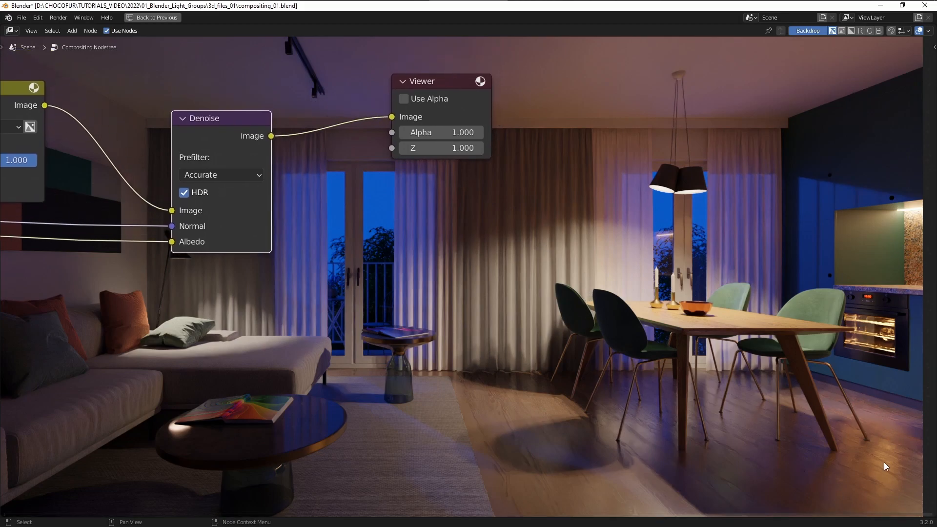
mouse_move(910, 441)
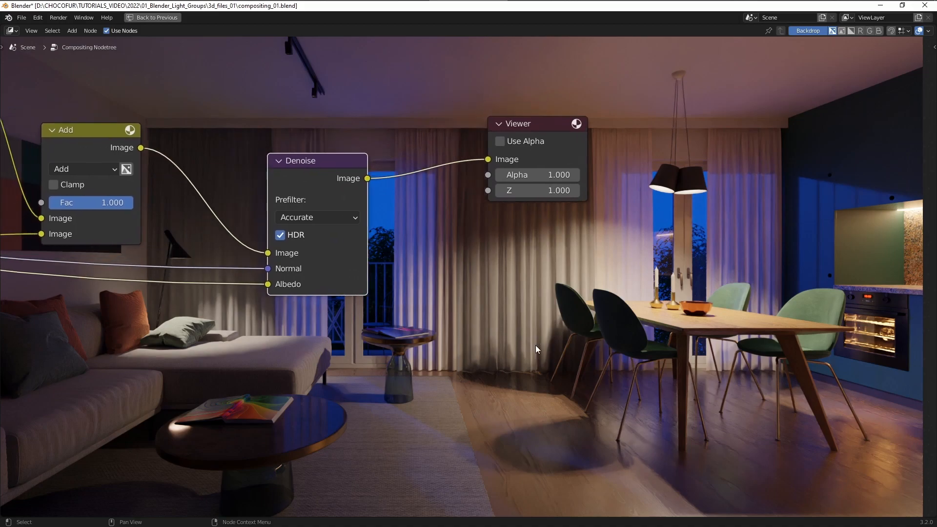
mouse_move(580, 348)
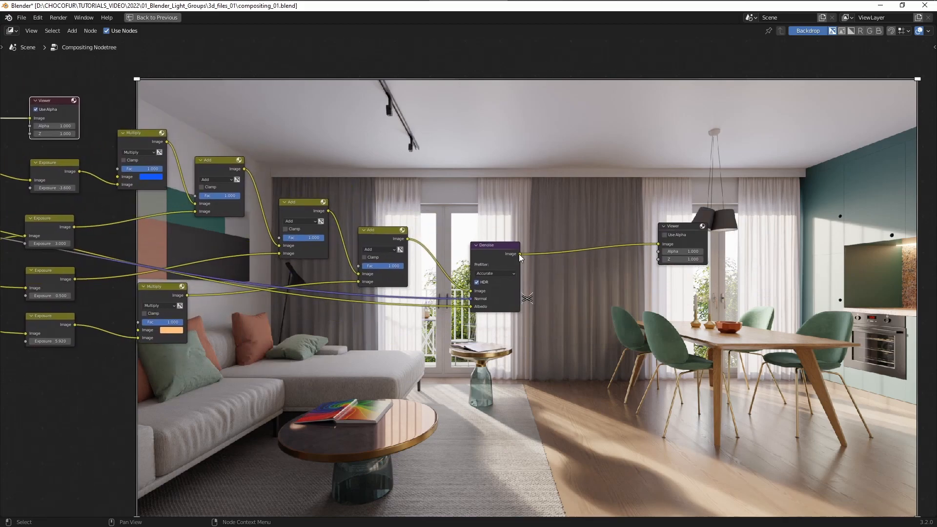
mouse_move(664, 233)
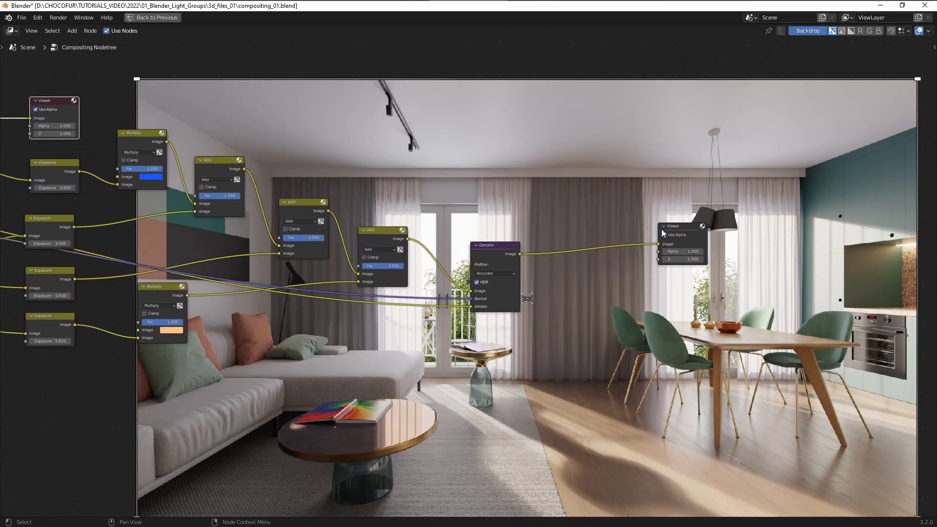
left_click(681, 225)
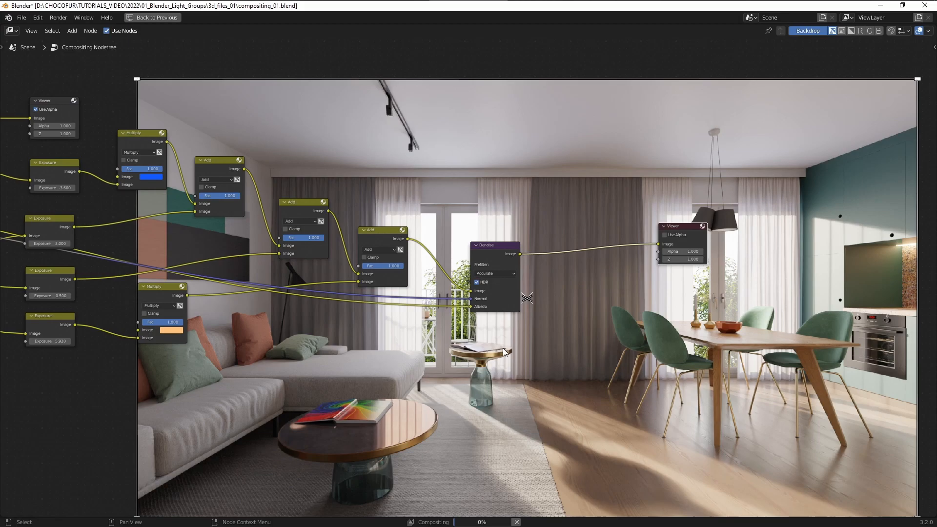
mouse_move(518, 351)
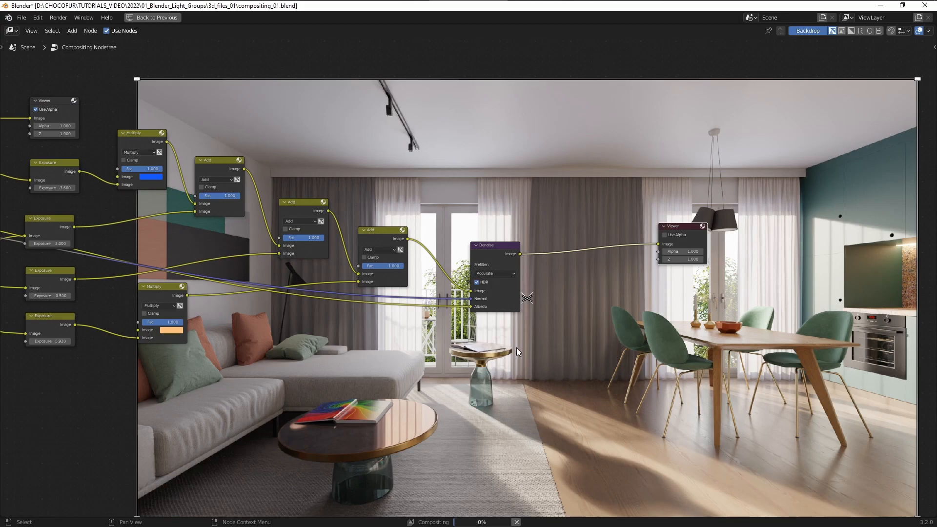
mouse_move(638, 313)
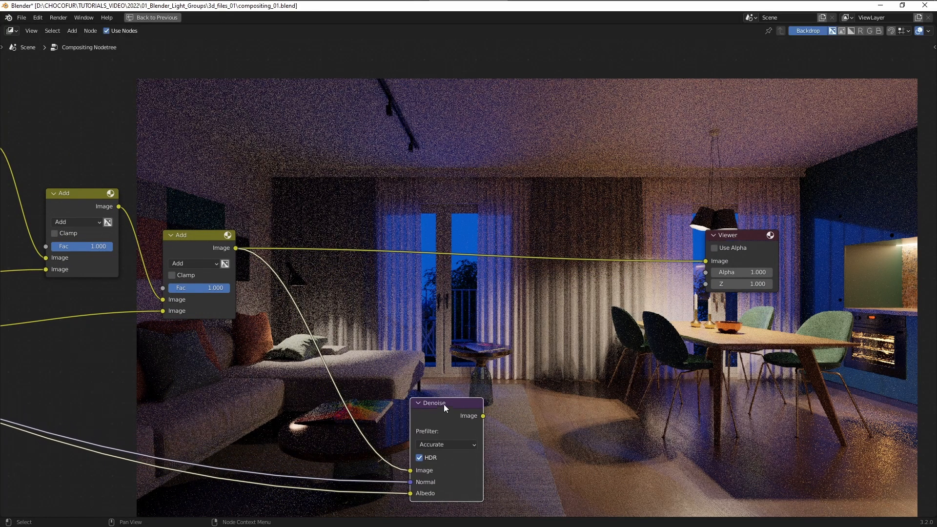
mouse_move(487, 419)
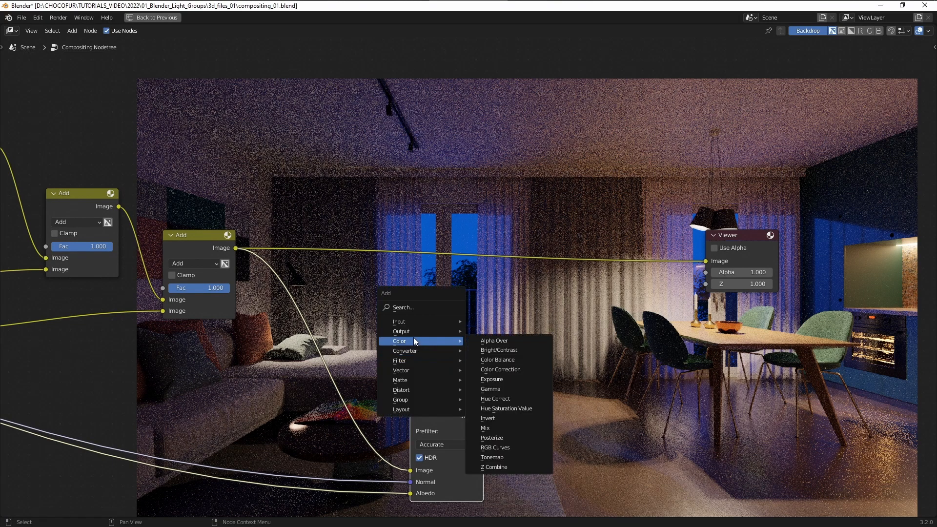
mouse_move(512, 365)
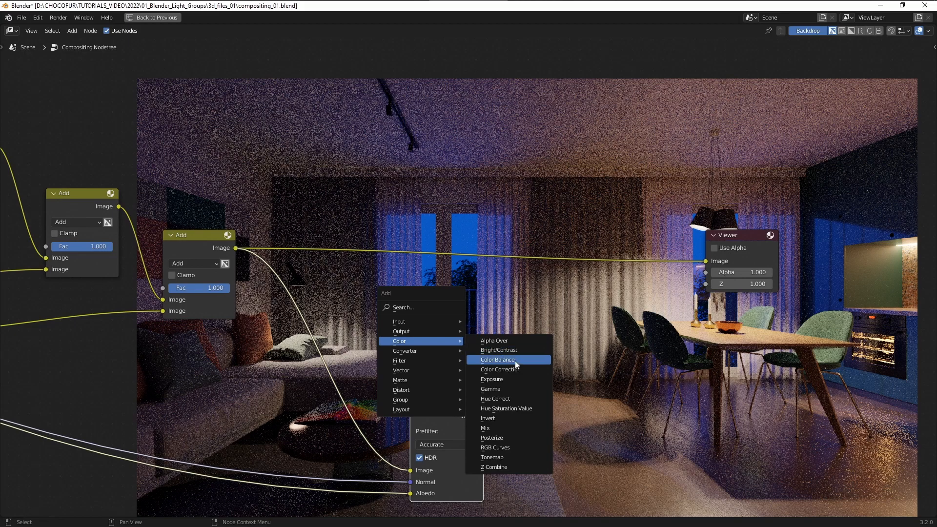
Add a Color Balance node between the Denoise node and the Viewer.
left_click(497, 360)
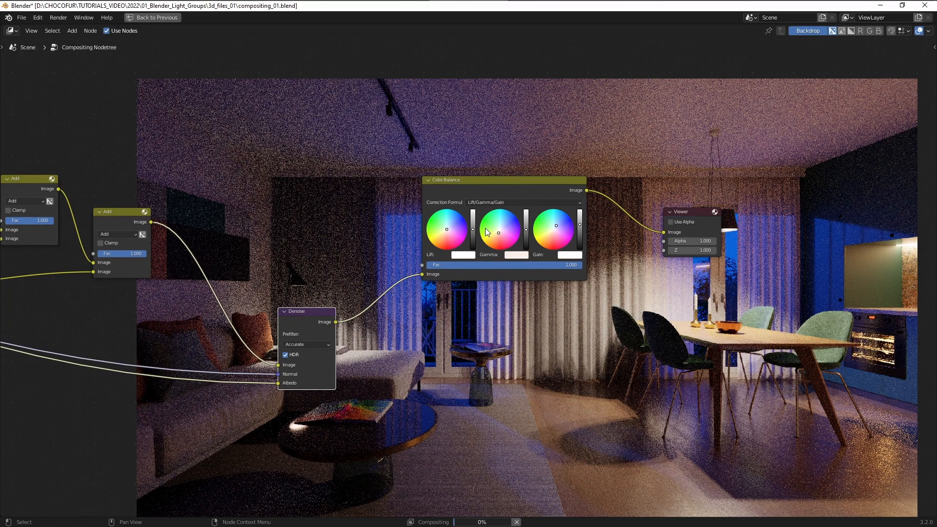
mouse_move(506, 301)
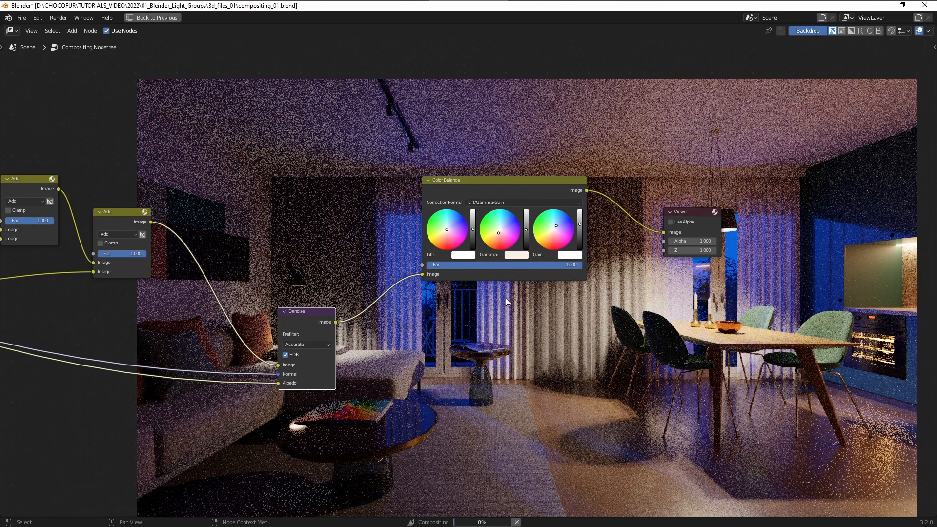
mouse_move(605, 324)
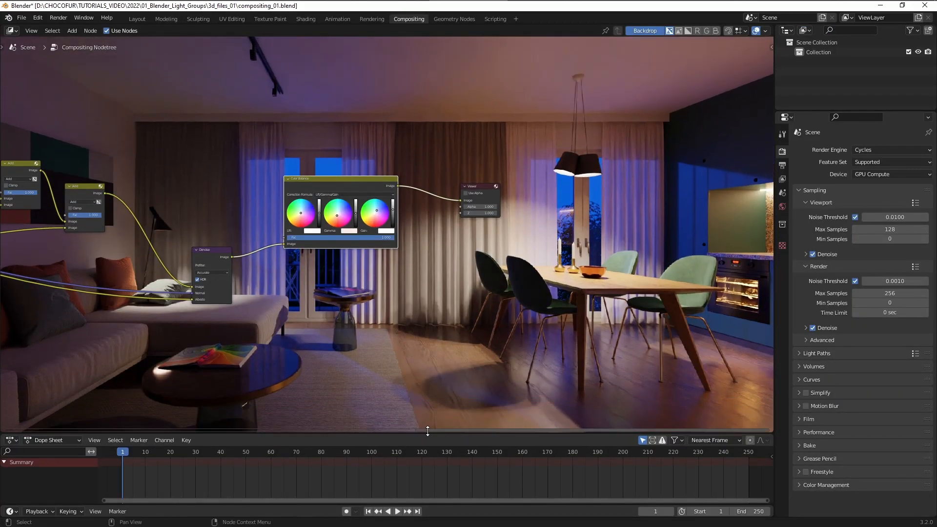
Set the Filmic look to Medium High Contrast in Color Management.
scroll("down", 3)
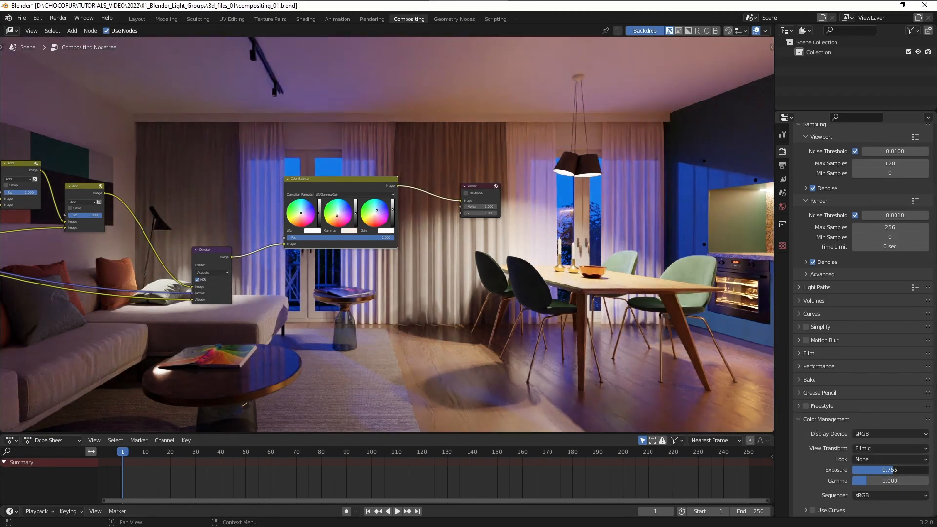
left_click(891, 459)
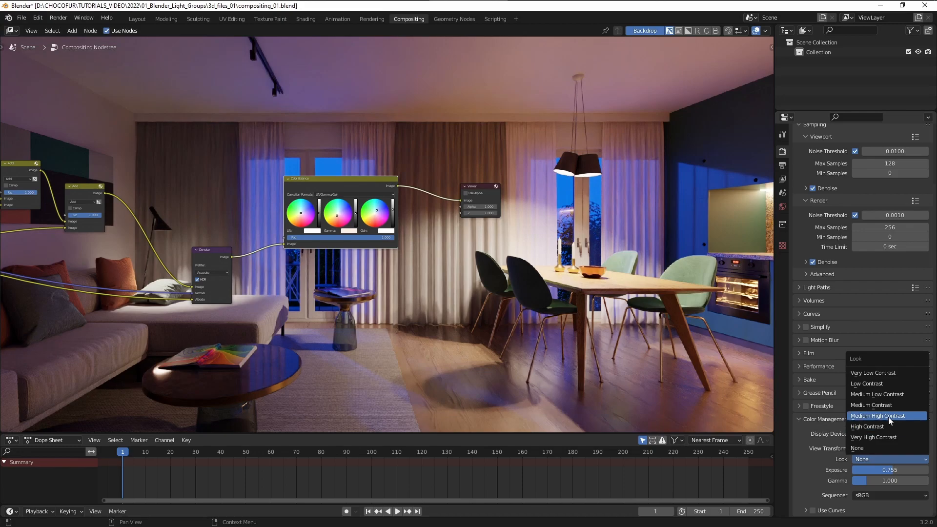
left_click(877, 416)
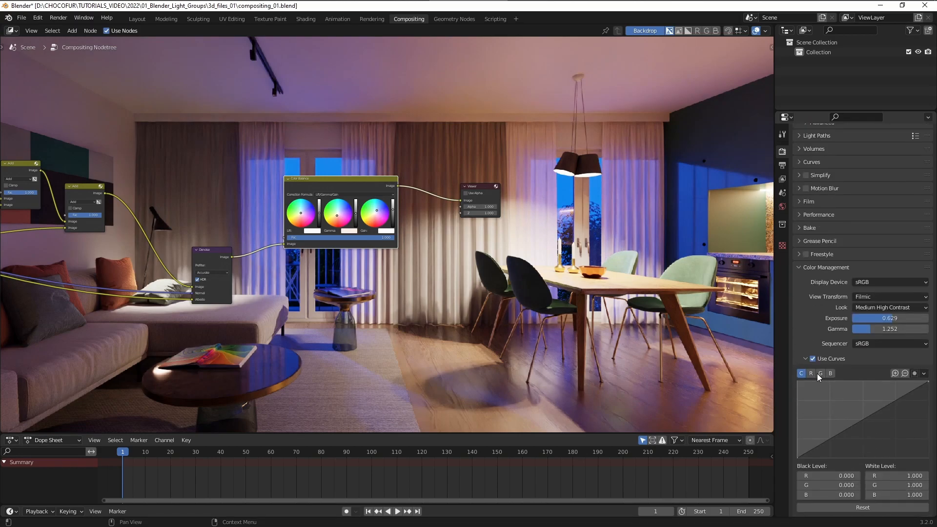
mouse_move(702, 339)
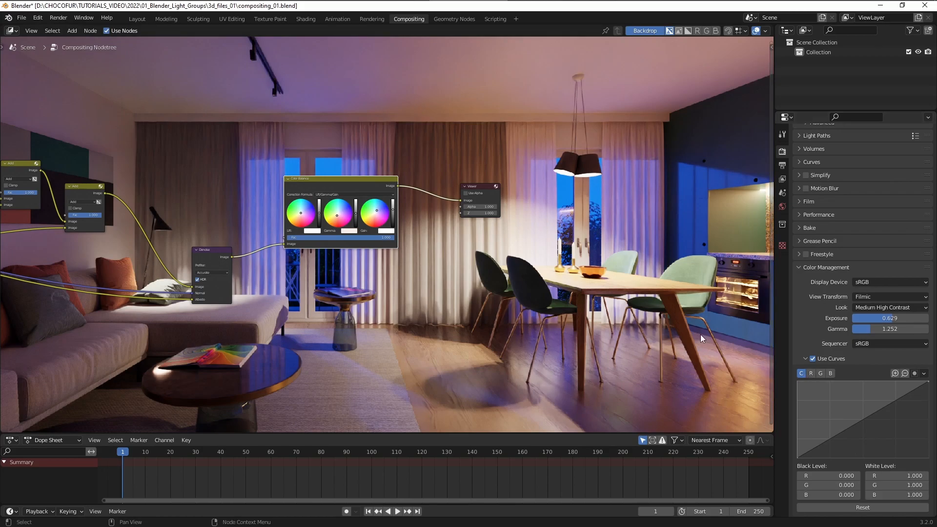